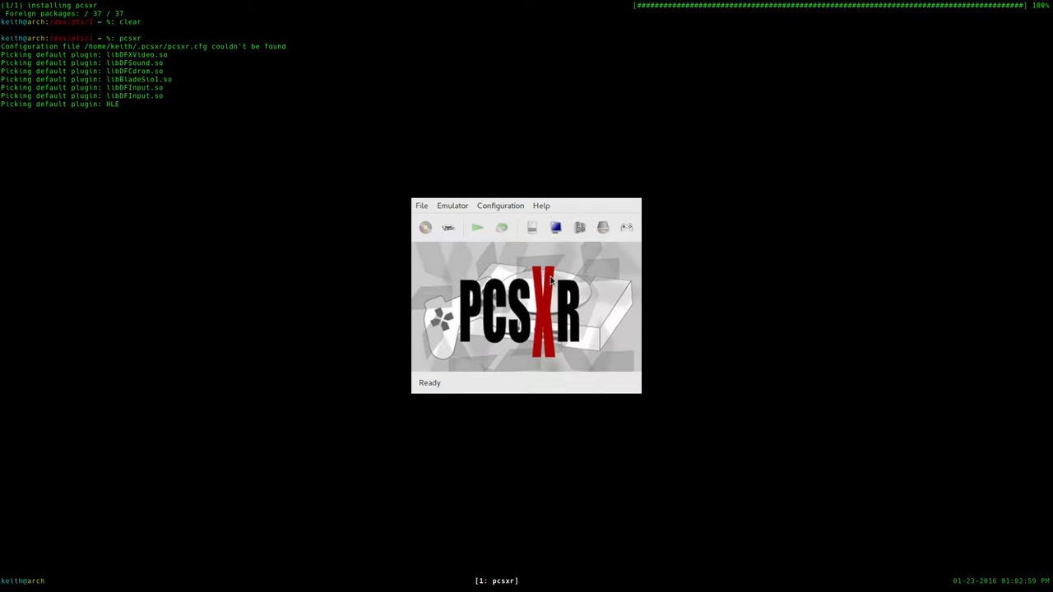
pyautogui.moveTo(556, 276)
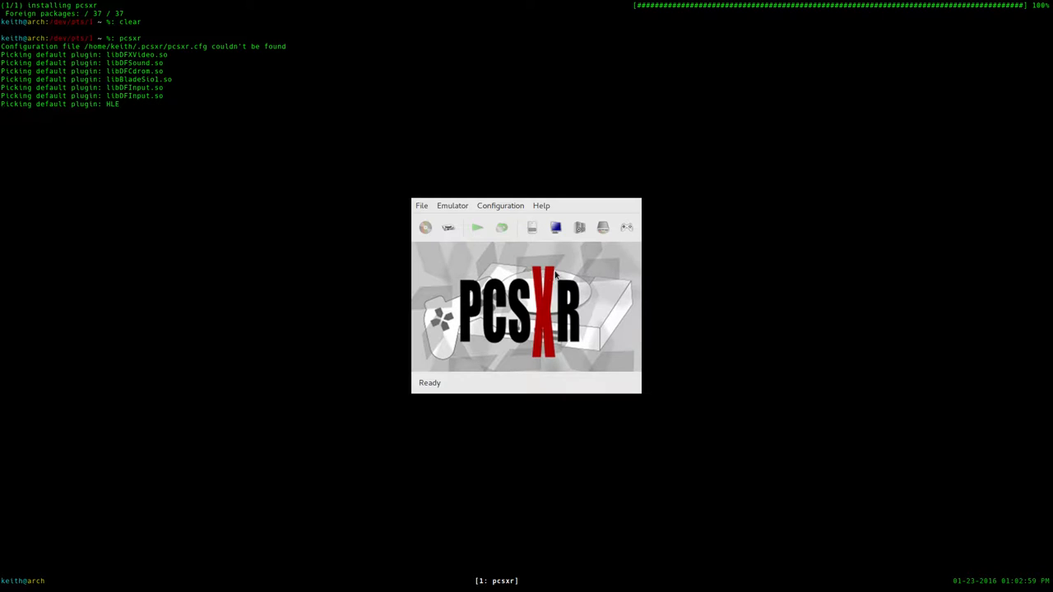
pyautogui.moveTo(531, 255)
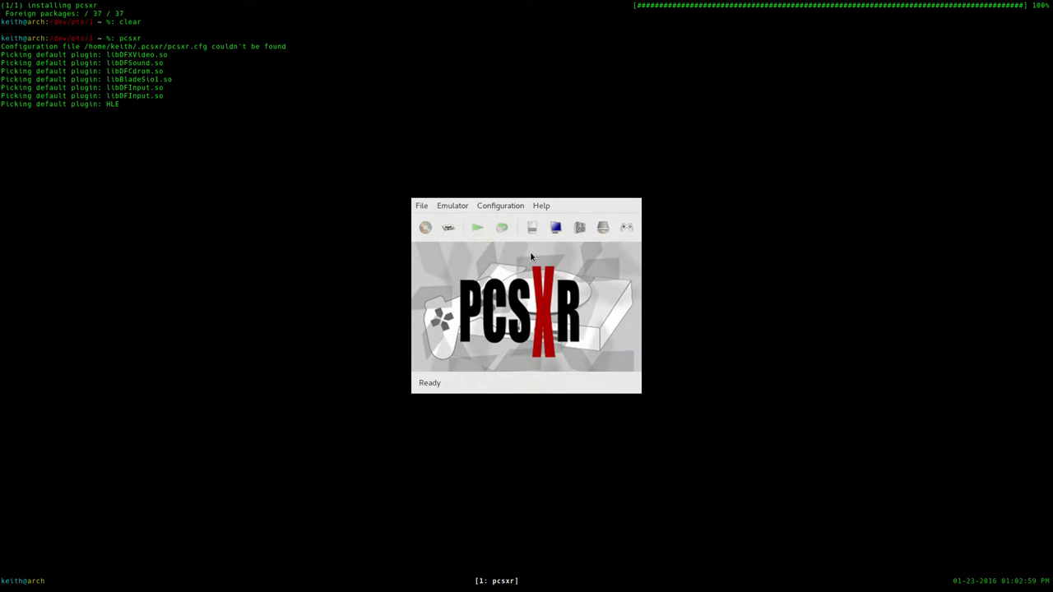
pyautogui.moveTo(509, 296)
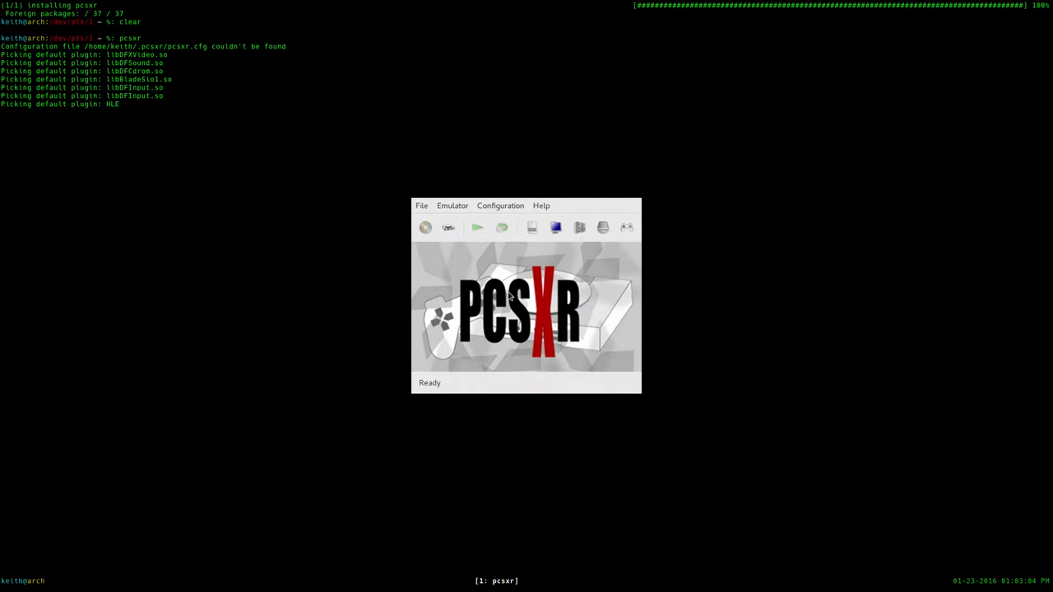
pyautogui.moveTo(559, 257)
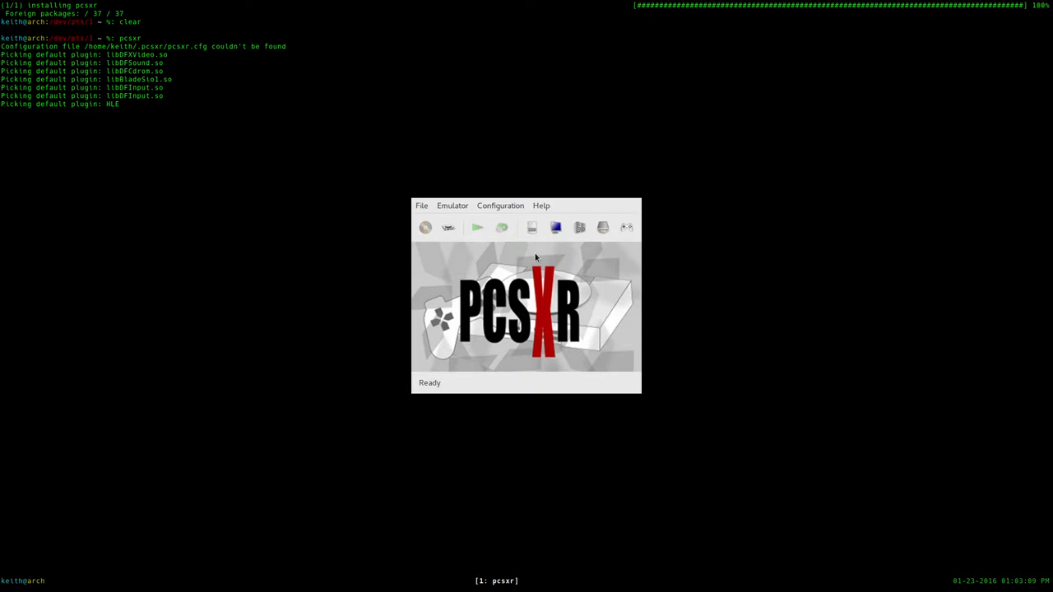
pyautogui.moveTo(499, 265)
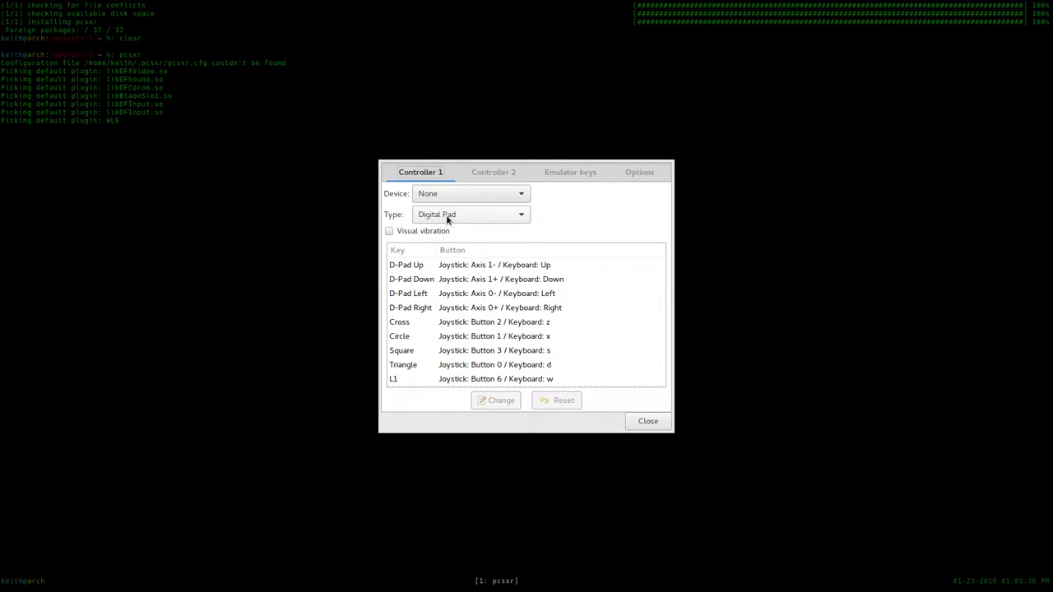
# Set Controller 1's device to 1: Microsoft X-Box 360 pad.
pyautogui.click(471, 194)
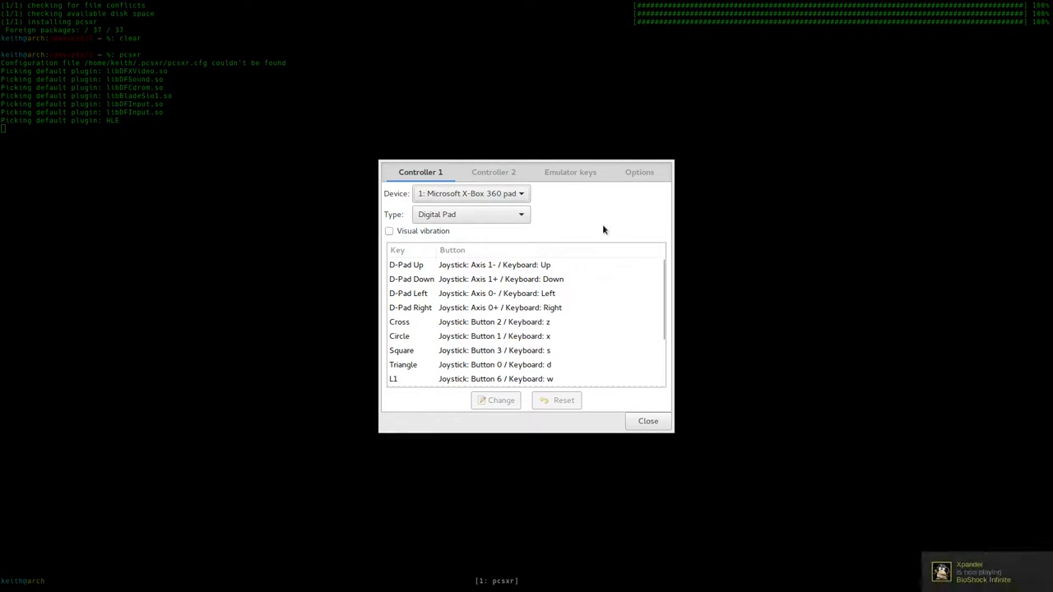
pyautogui.moveTo(605, 219)
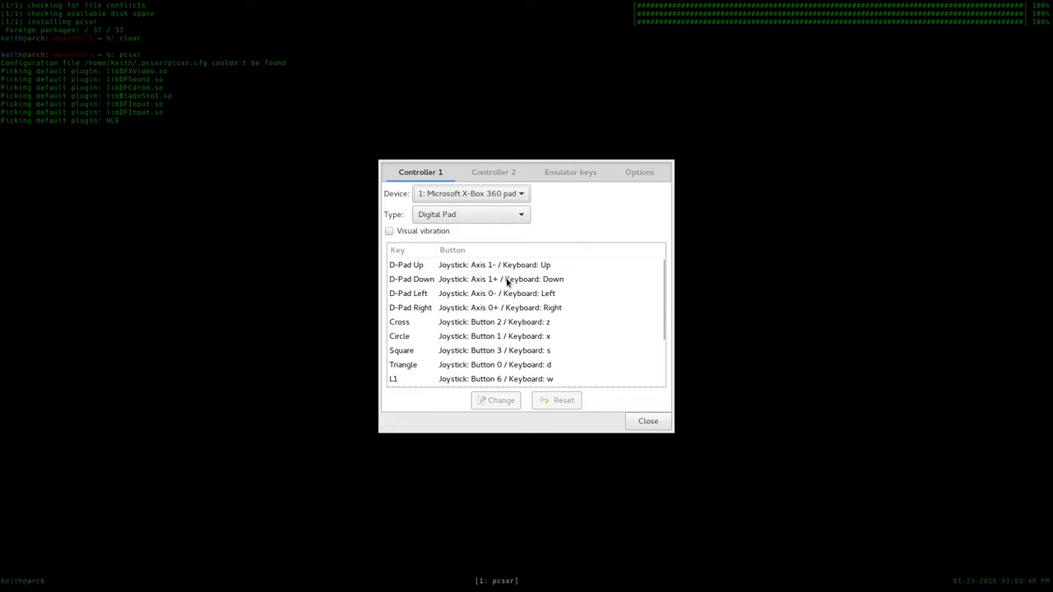
pyautogui.scroll(-3)
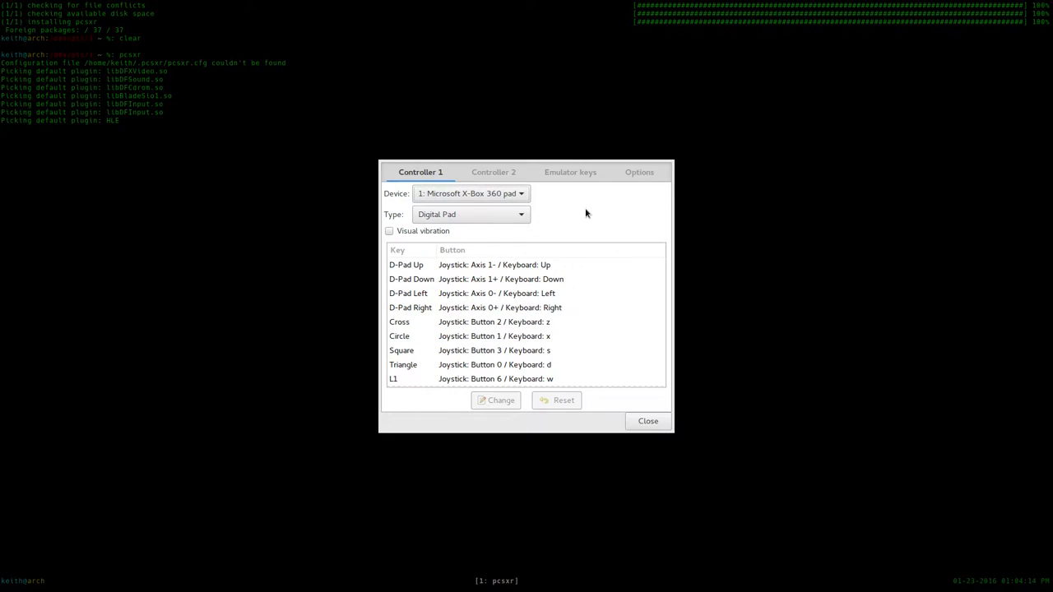
pyautogui.moveTo(574, 213)
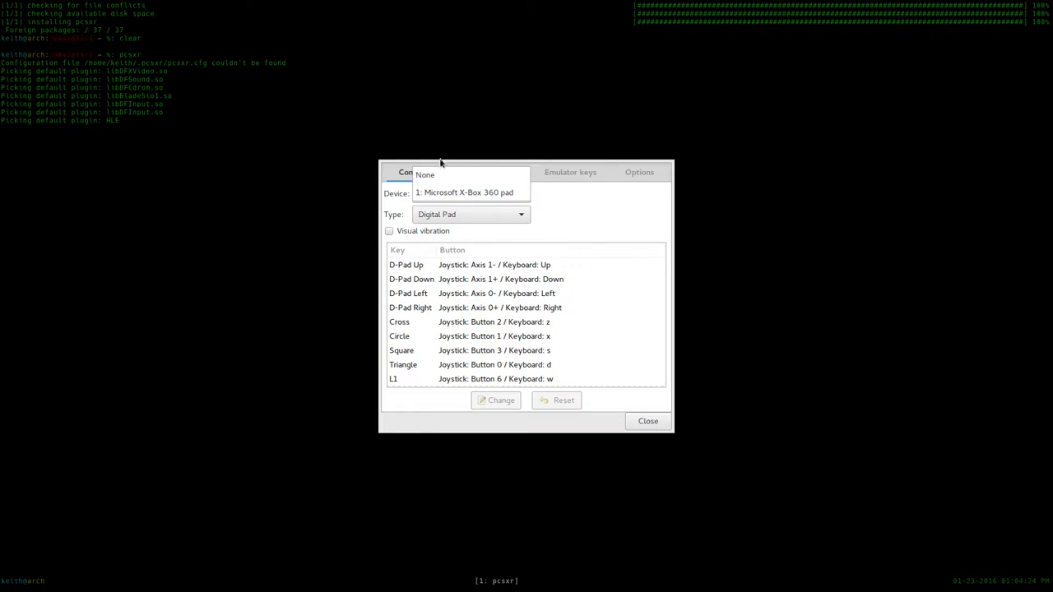
pyautogui.click(472, 192)
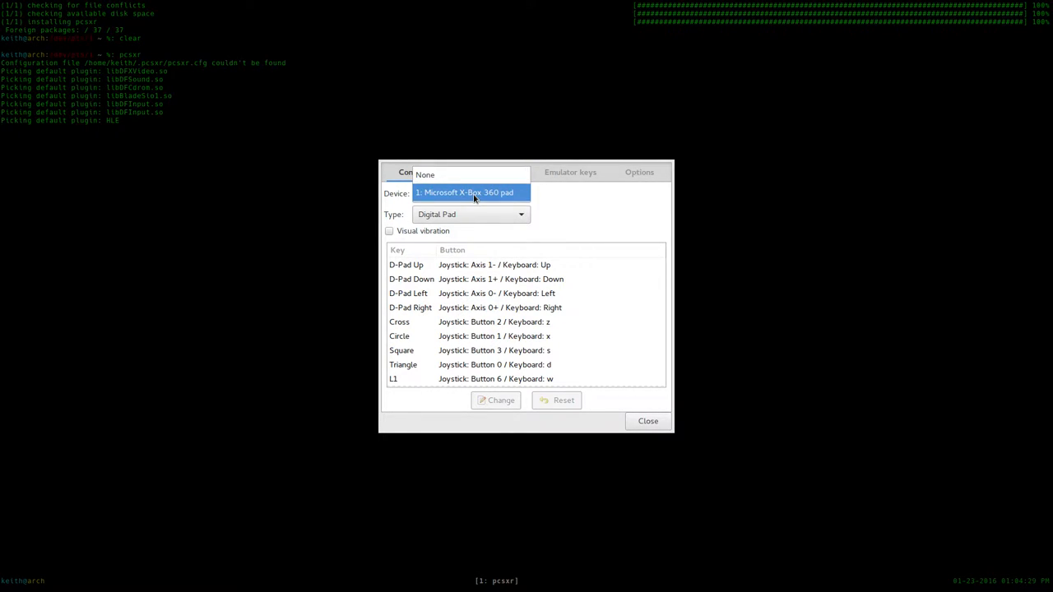
pyautogui.click(465, 193)
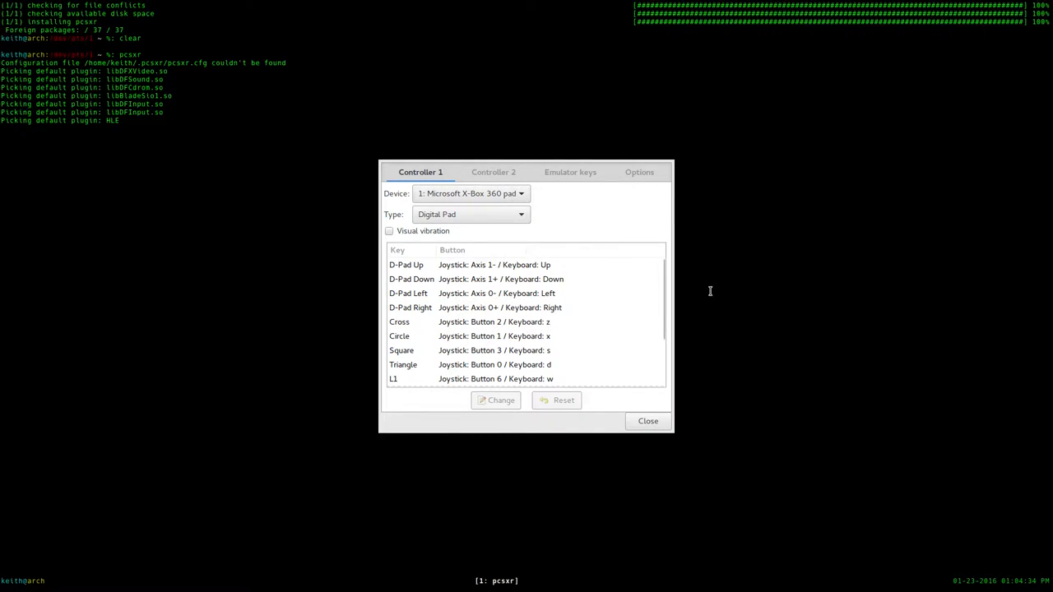
pyautogui.moveTo(613, 318)
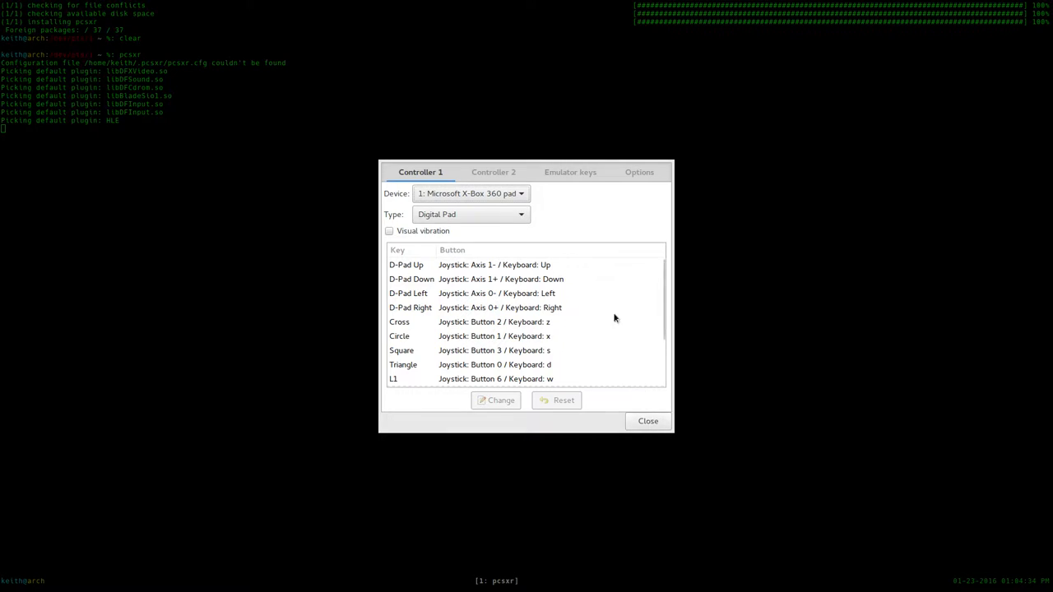
# Close the controller dialog and exit PCSX-R through File > Exit.
pyautogui.click(647, 421)
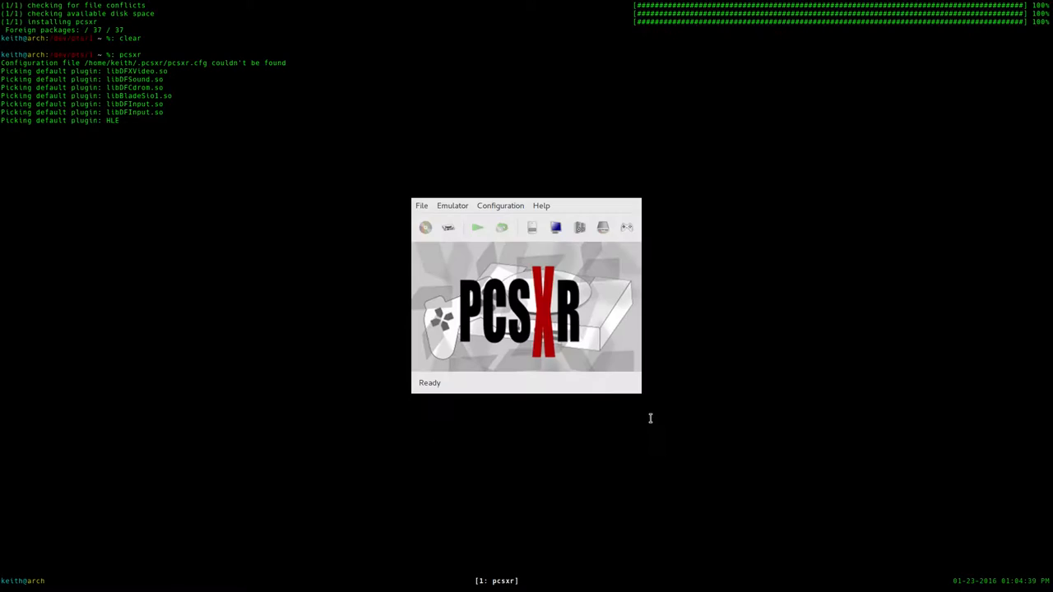
pyautogui.click(421, 205)
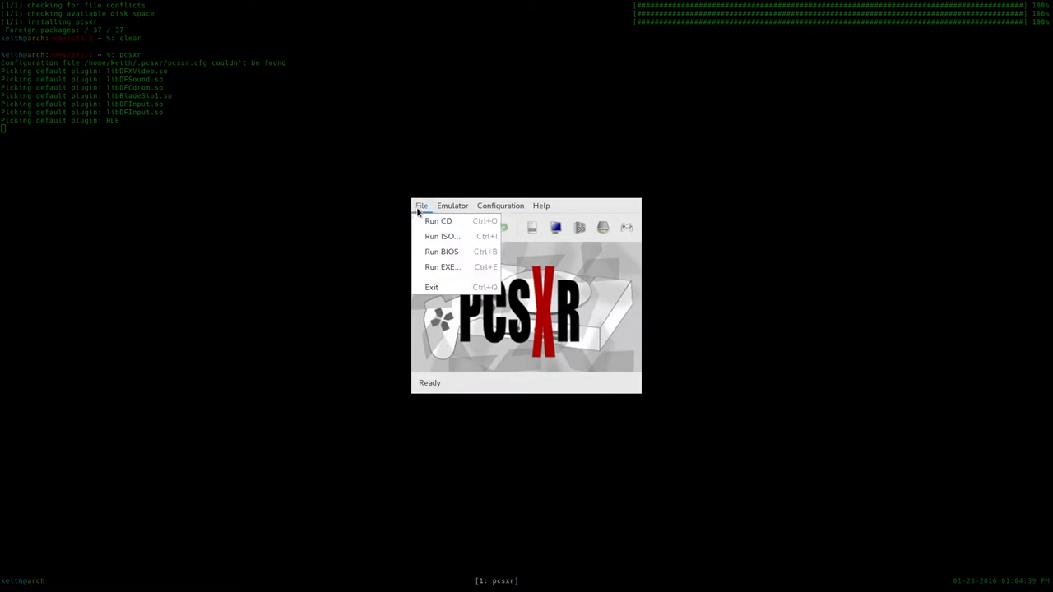
pyautogui.click(431, 287)
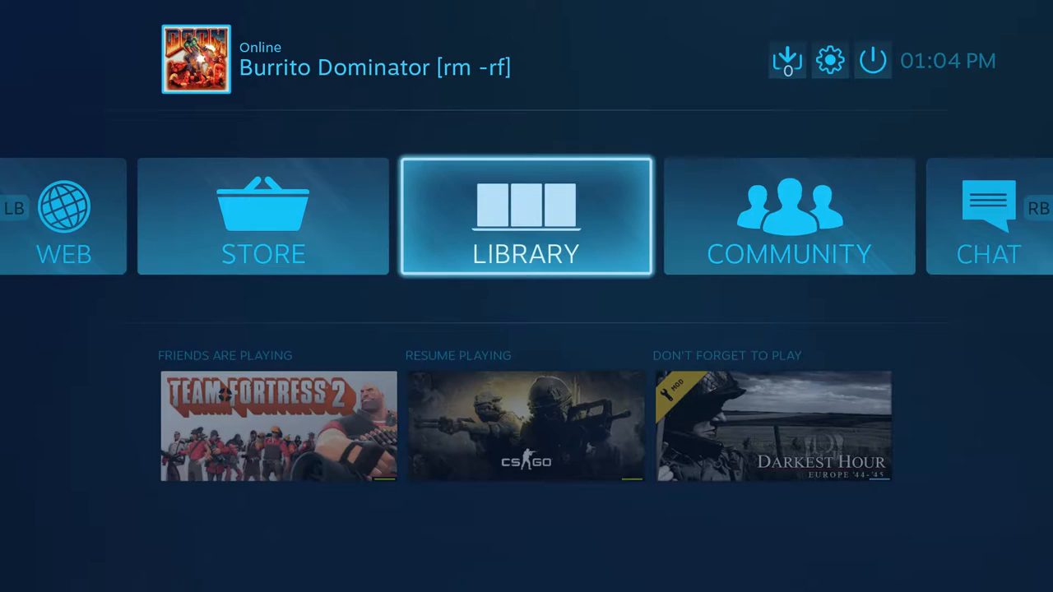
# Turn the Steam Controller off and back on, then exit Big Picture mode.
pyautogui.click(873, 60)
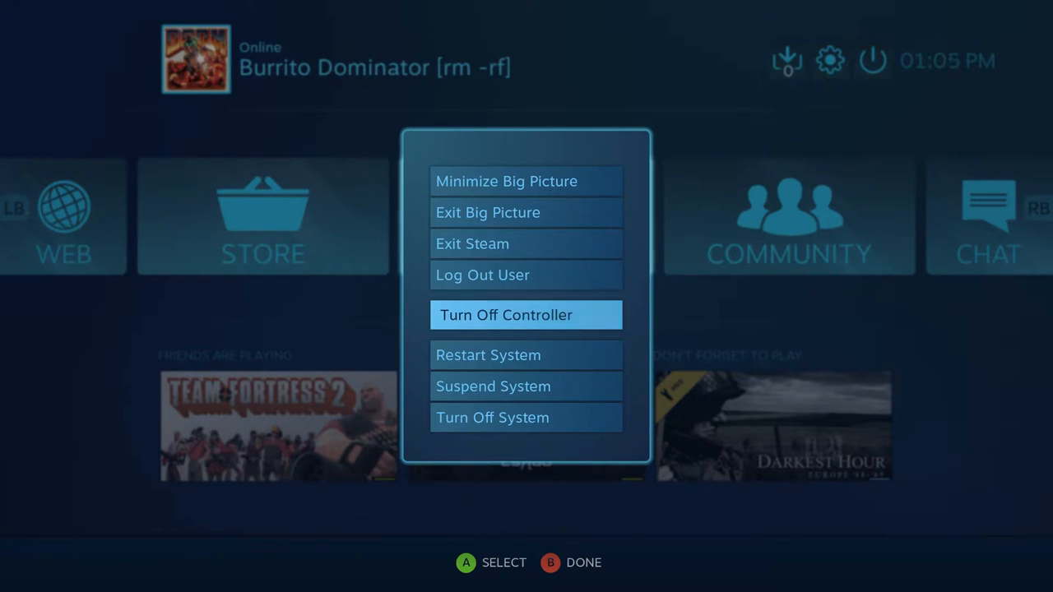
pyautogui.press('Escape')
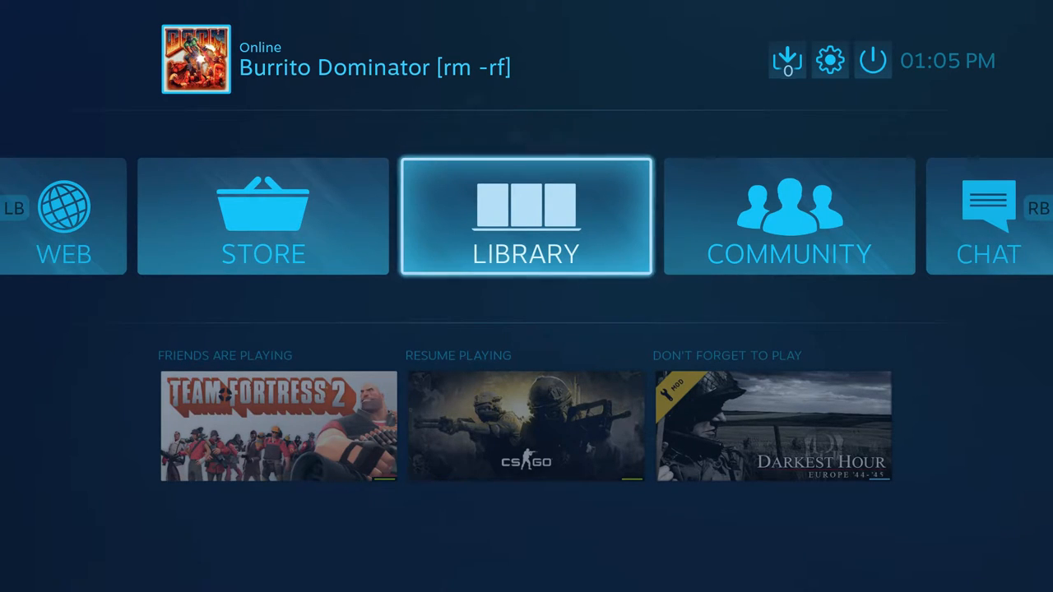
pyautogui.click(873, 60)
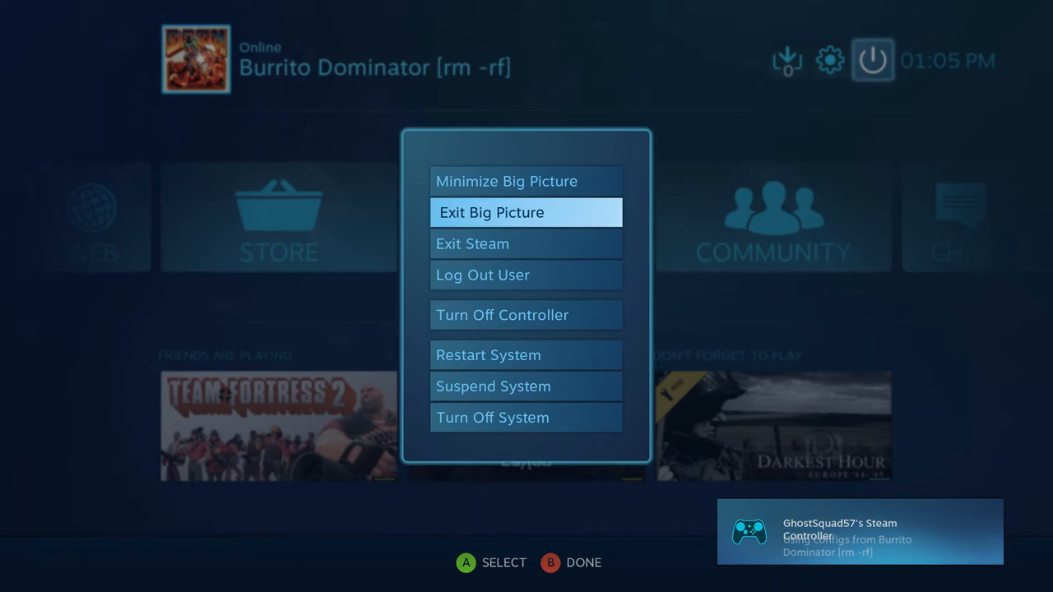
pyautogui.click(526, 212)
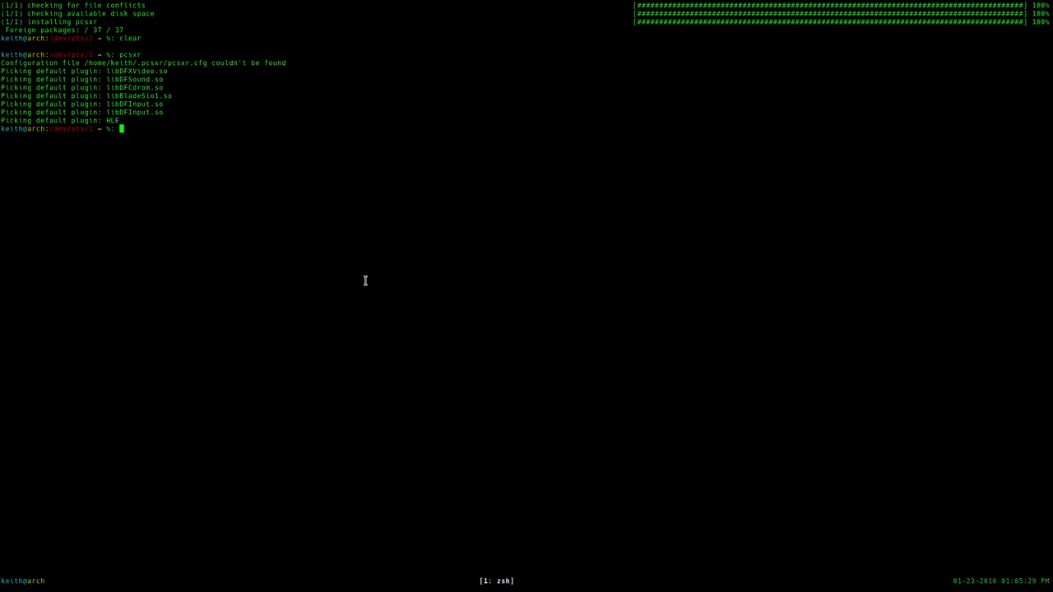
# Relaunch pcsxr and check the controller settings, where Controller 1's device shows None.
pyautogui.write('pcsxr')
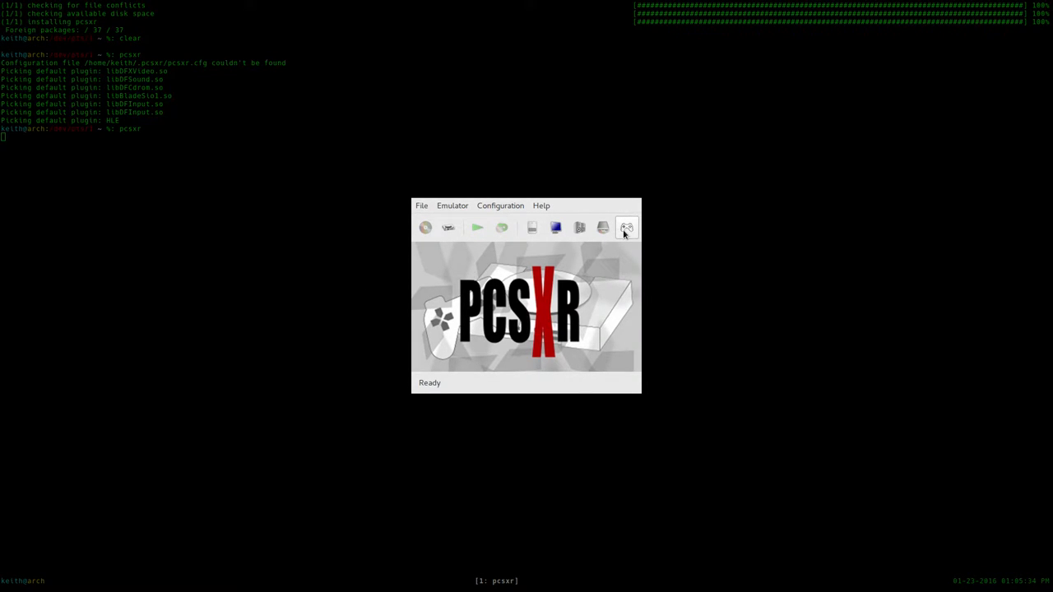
pyautogui.click(626, 228)
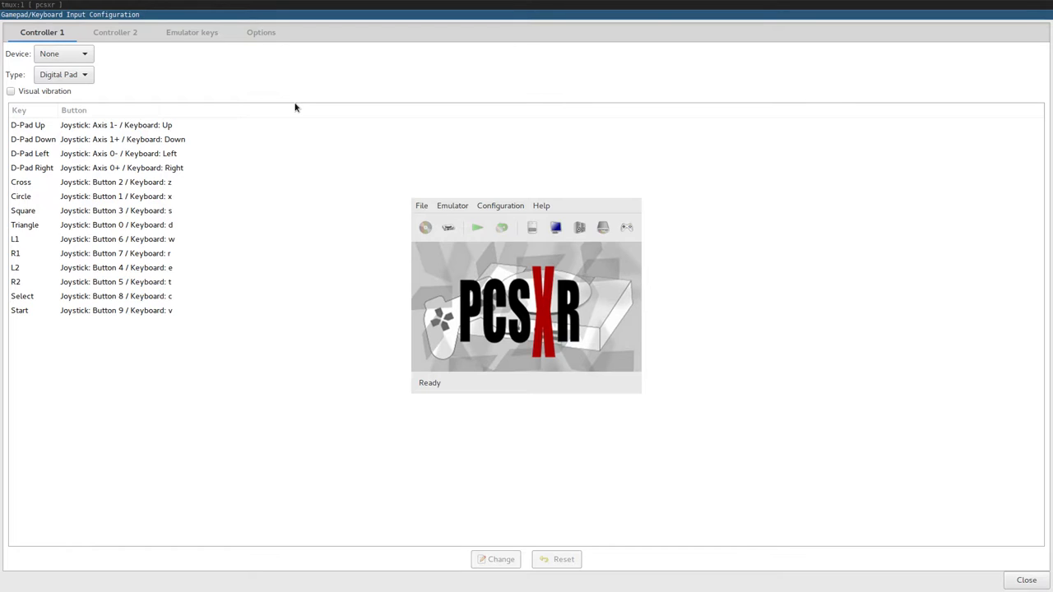
pyautogui.moveTo(260, 92)
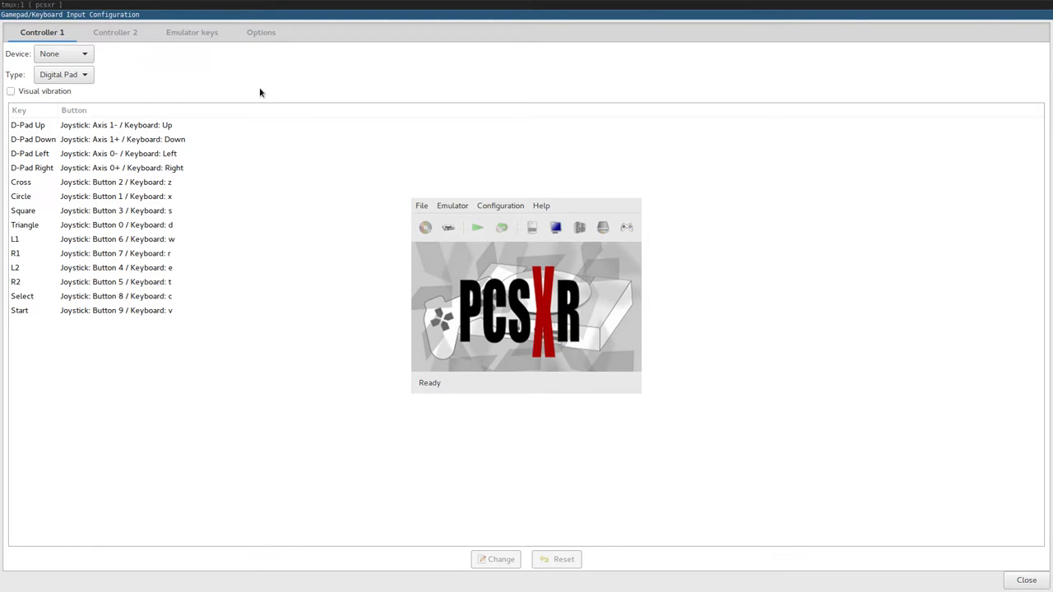
pyautogui.moveTo(630, 300)
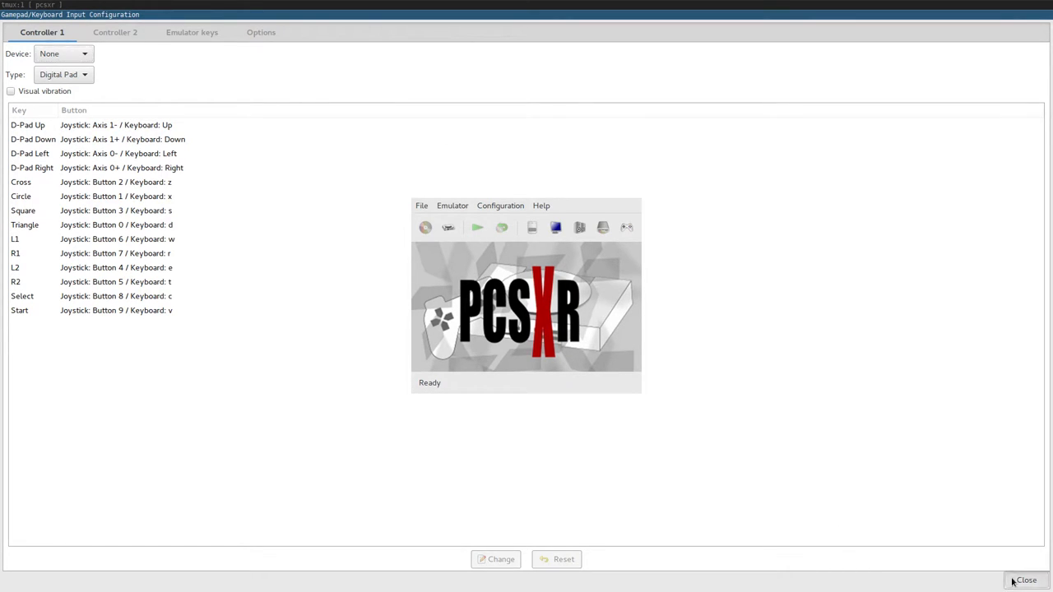
pyautogui.click(1026, 580)
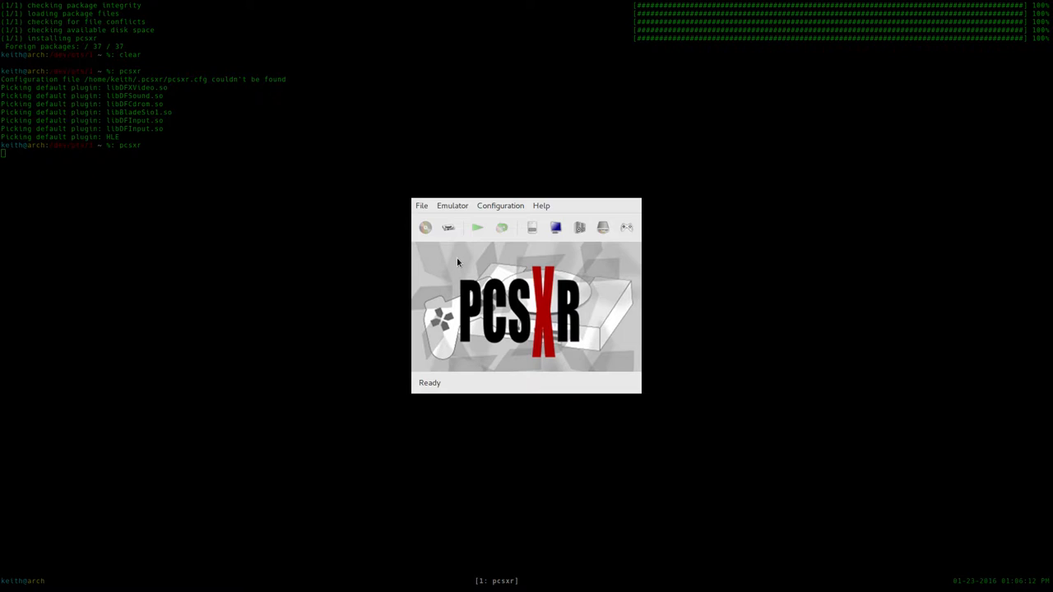
pyautogui.moveTo(468, 265)
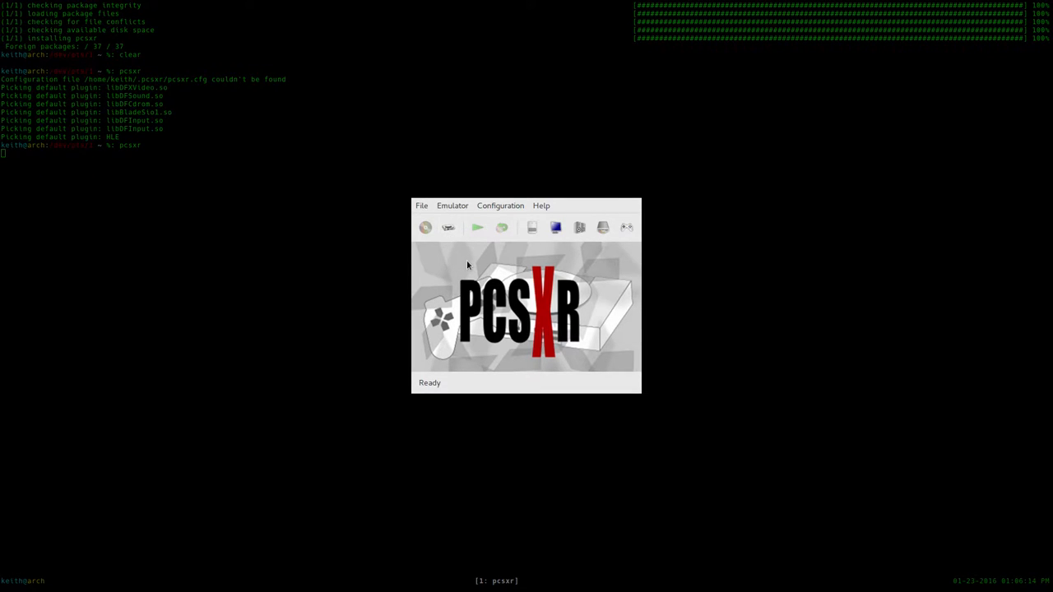
pyautogui.moveTo(519, 261)
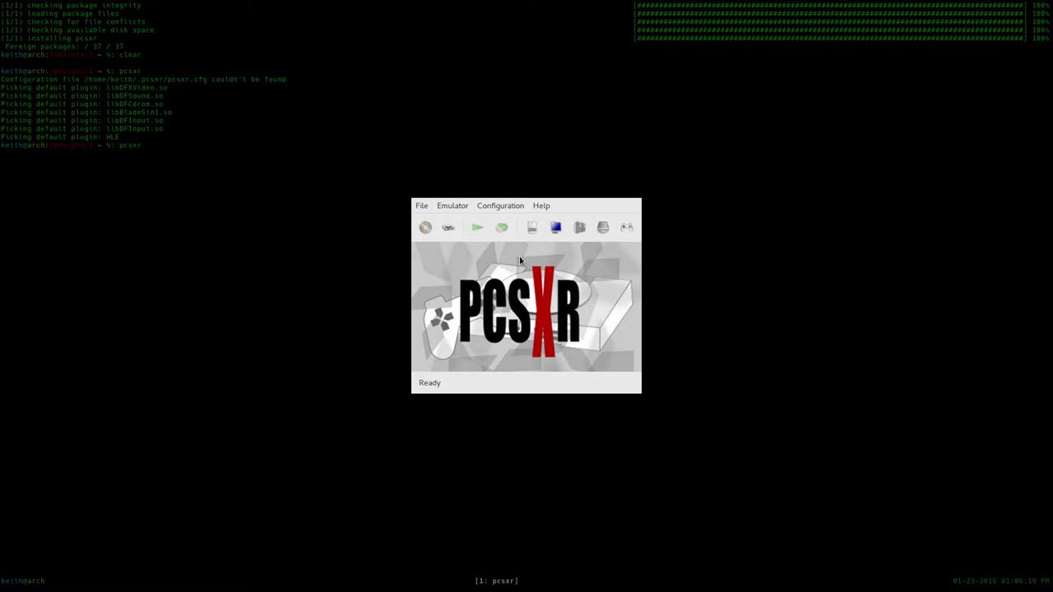
pyautogui.moveTo(432, 205)
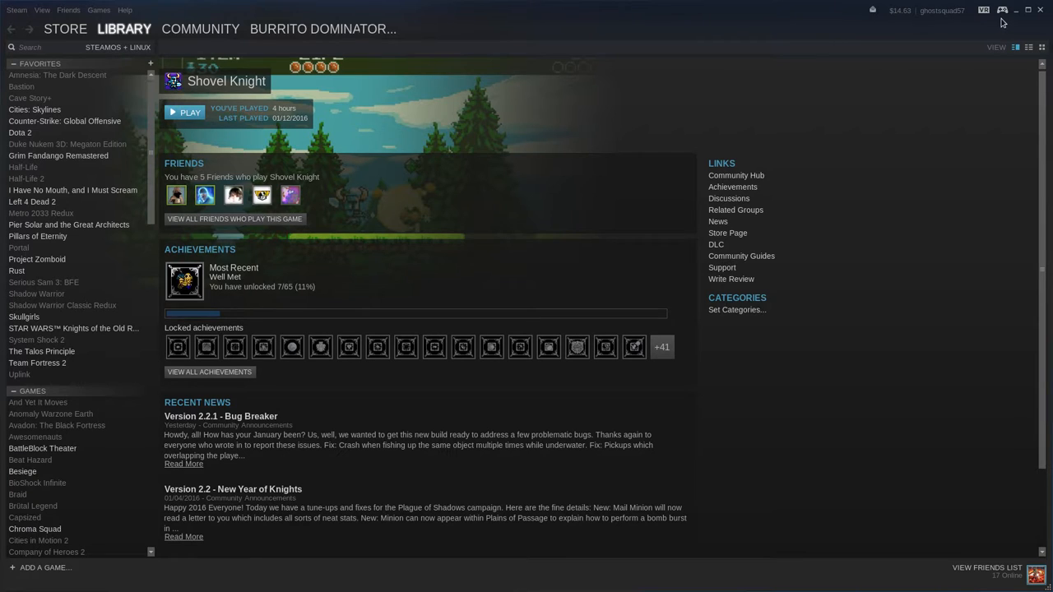
pyautogui.moveTo(1003, 11)
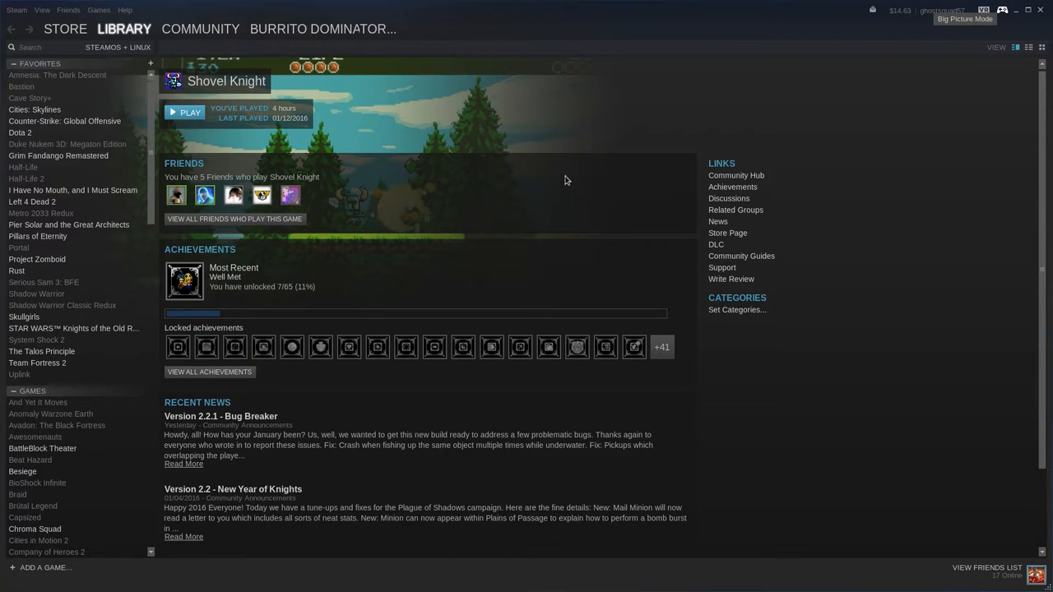
# Find Skullgirls via the Big Picture library search 'sku', view its controller bindings, and play.
pyautogui.click(964, 18)
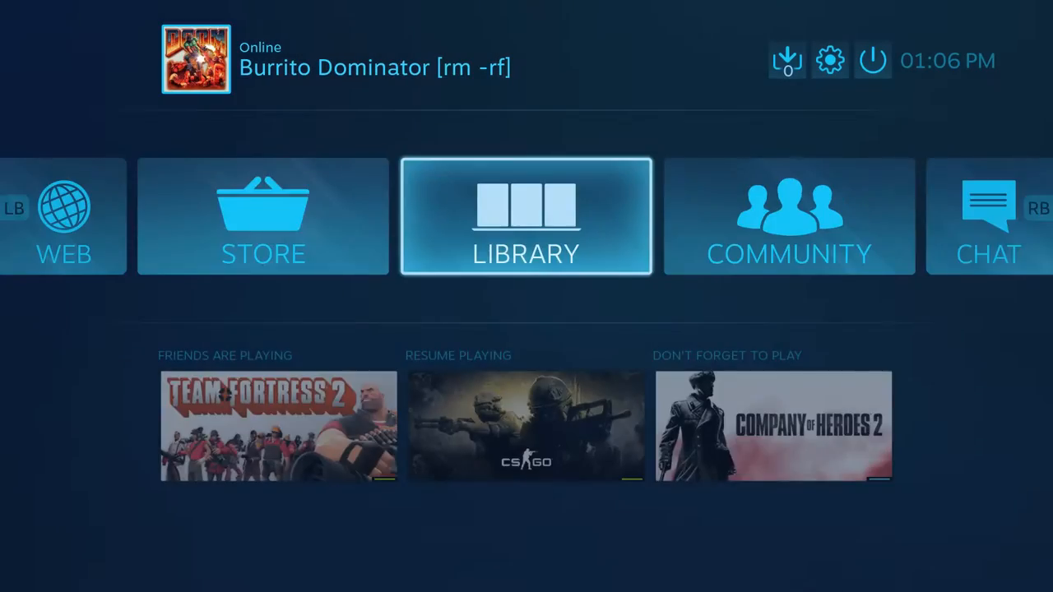
pyautogui.click(526, 216)
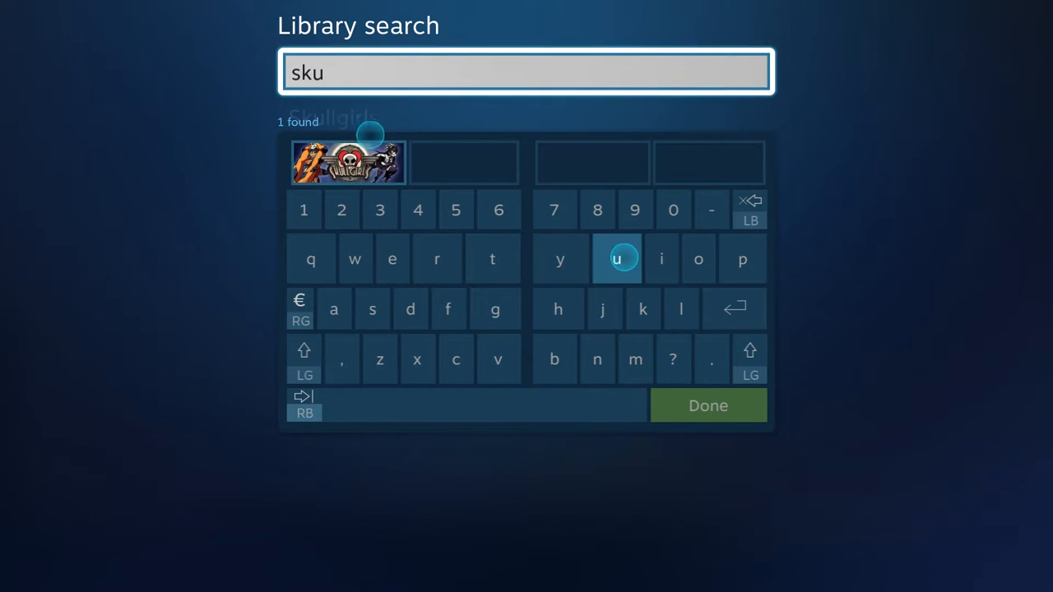
pyautogui.click(347, 161)
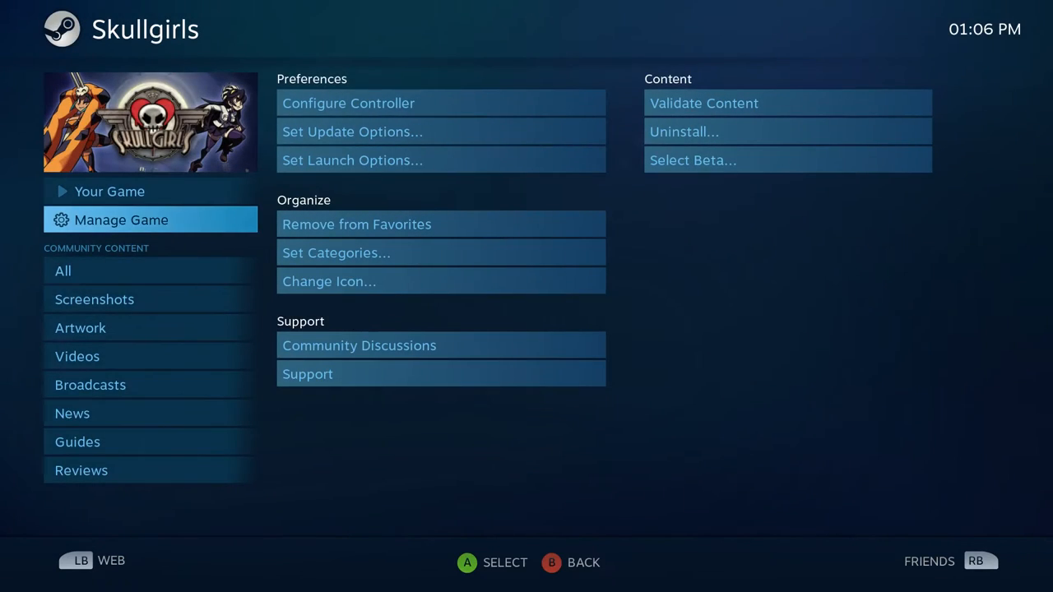
pyautogui.click(348, 103)
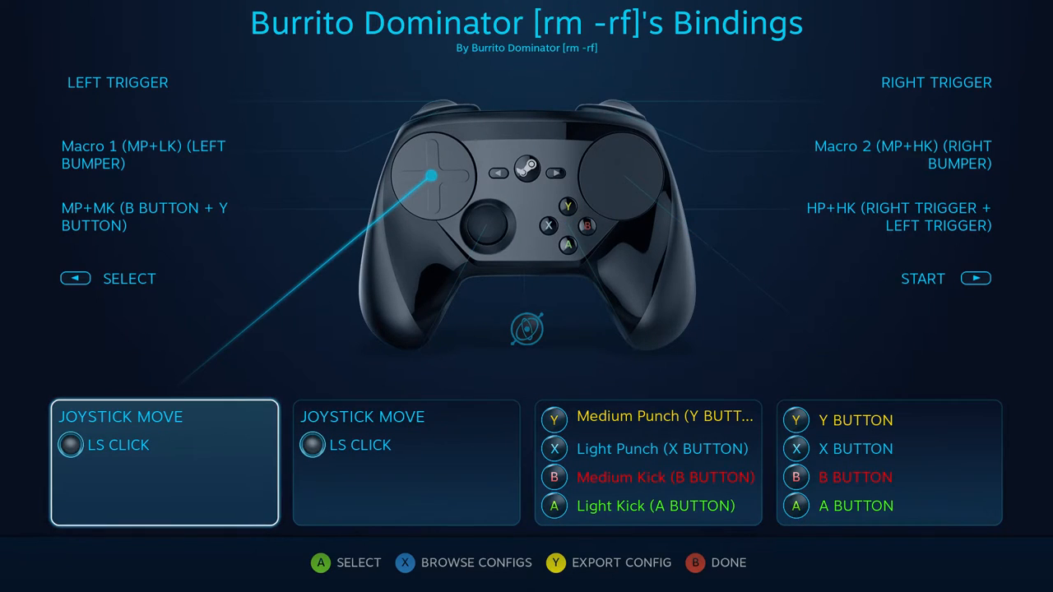
pyautogui.click(406, 463)
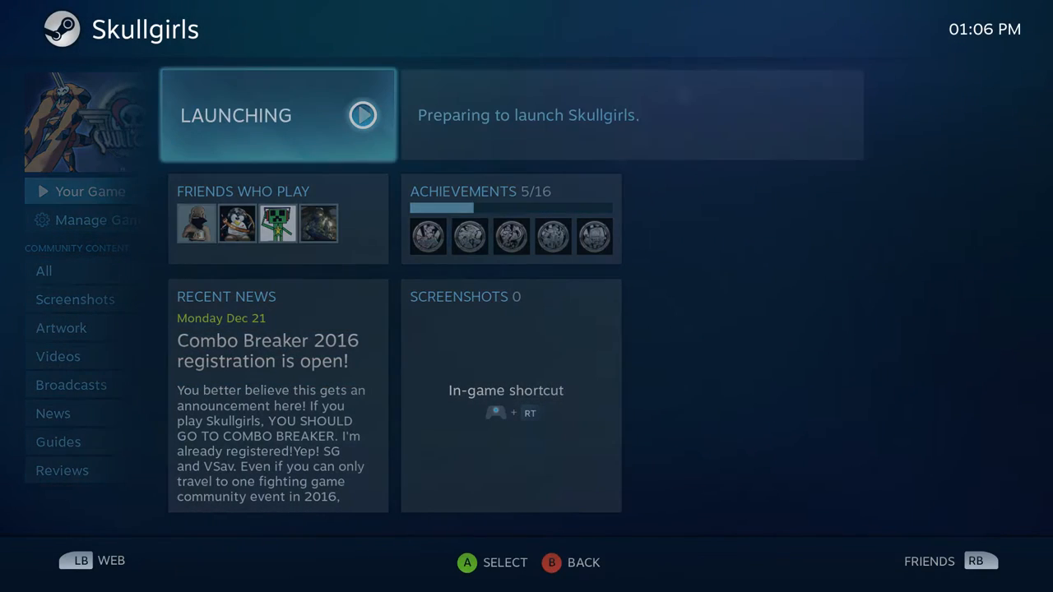
# Advance Skullgirls past its title screen to the main menu.
pyautogui.click(278, 116)
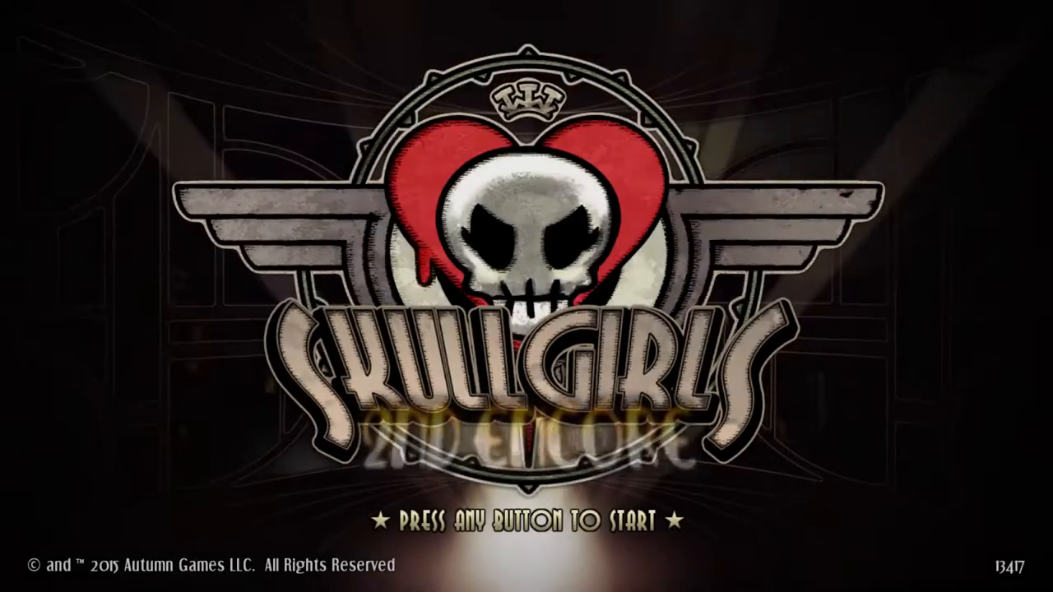
pyautogui.press('enter')
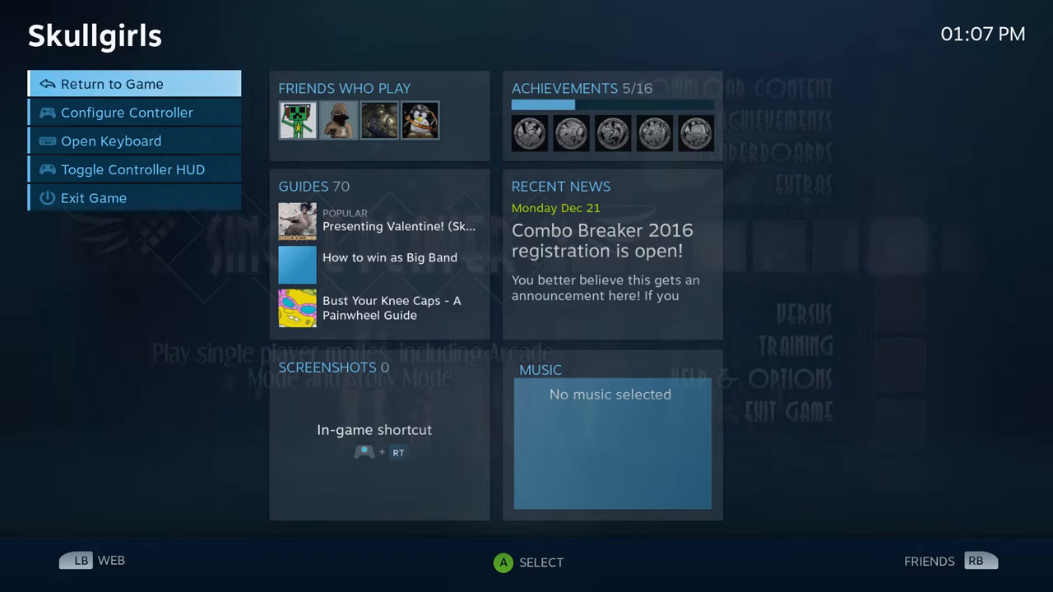
# Step through the left trackpad's D-Pad bindings and open its Style of Input list.
pyautogui.click(127, 112)
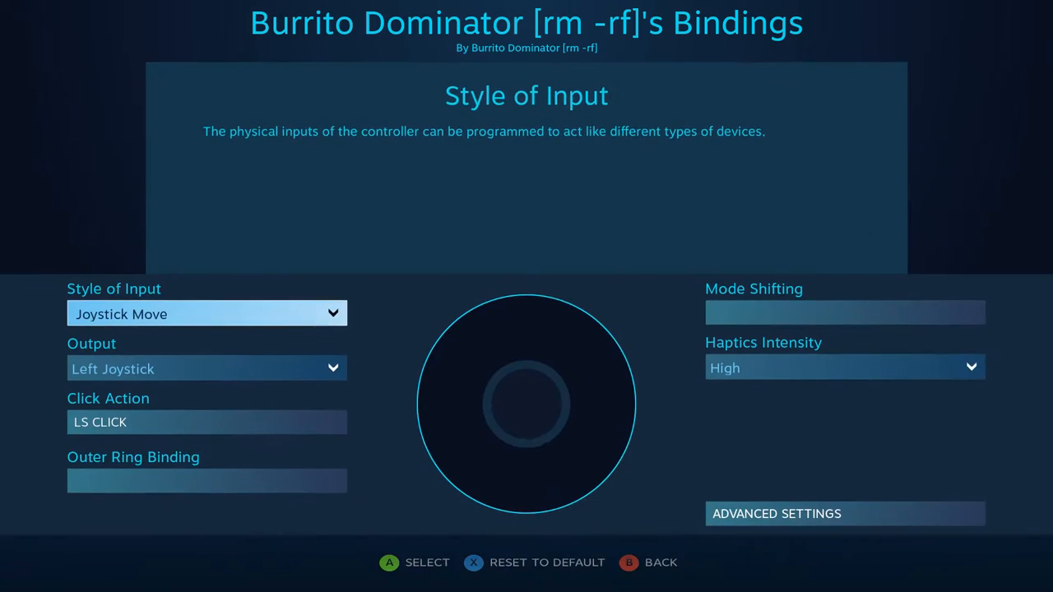
pyautogui.click(206, 313)
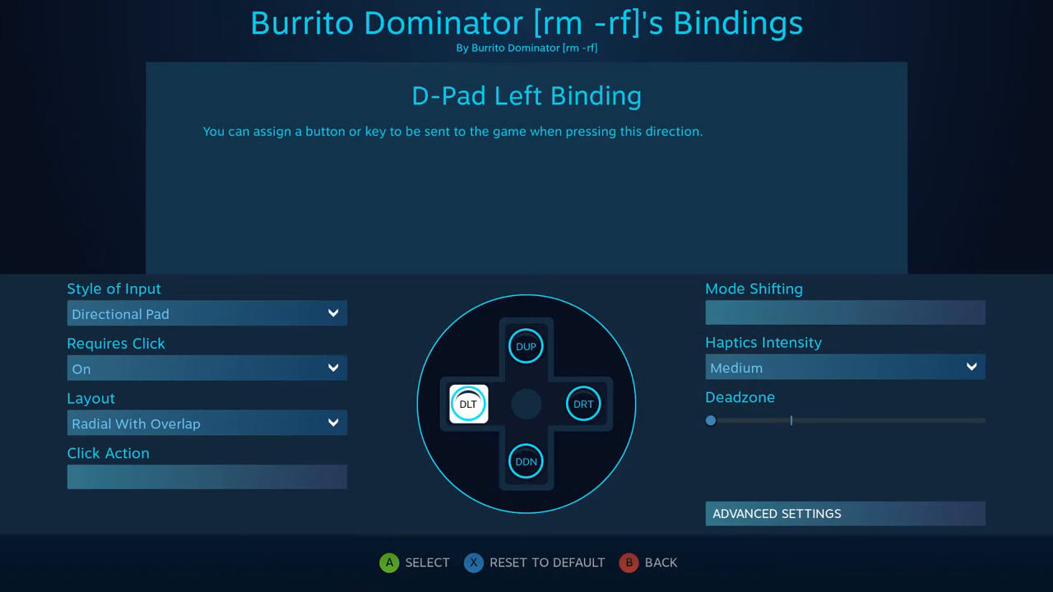
pyautogui.click(525, 461)
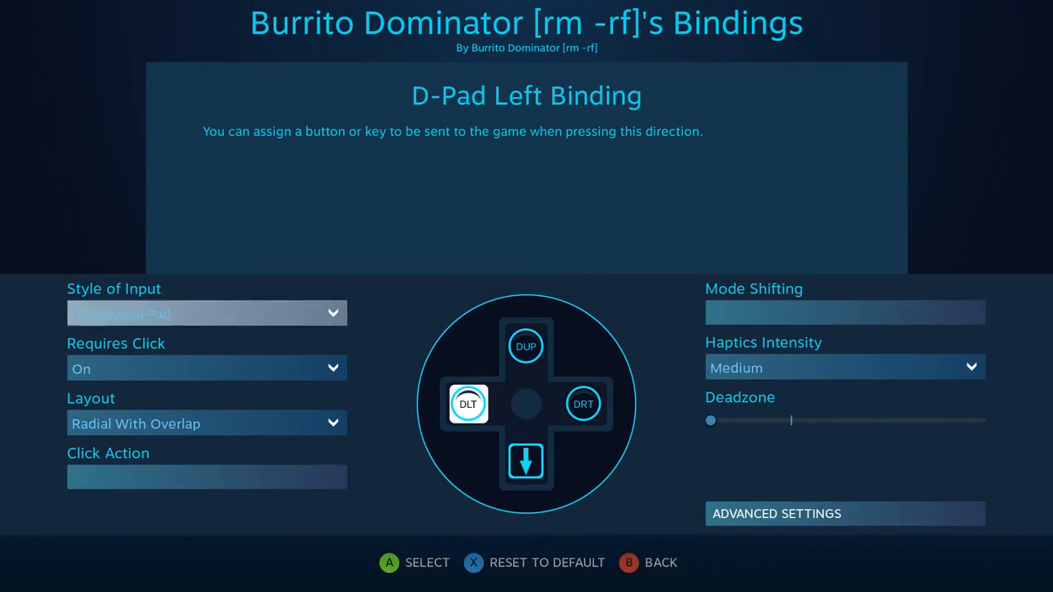
pyautogui.click(525, 461)
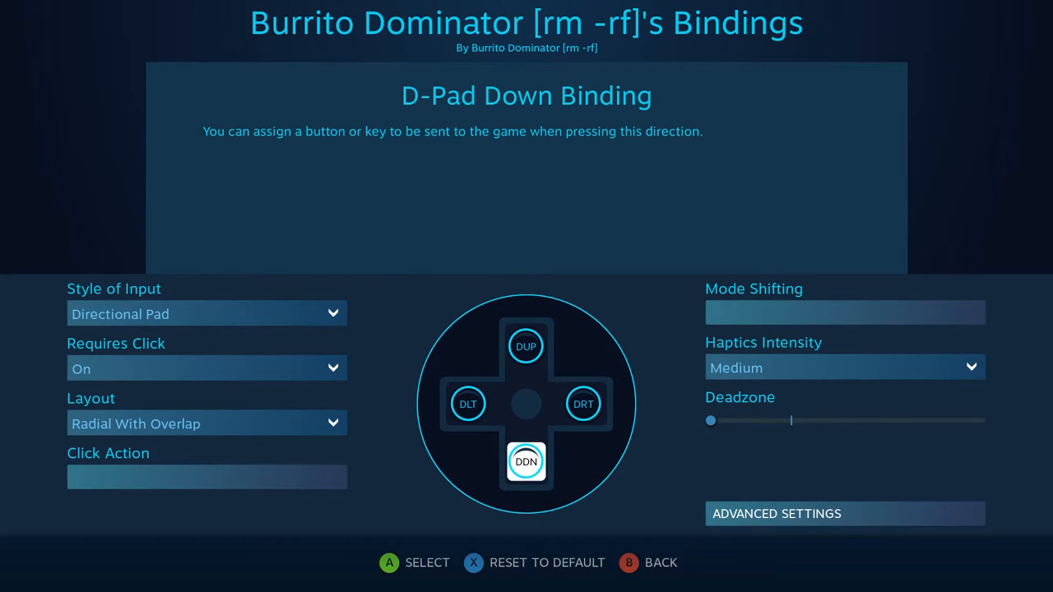
pyautogui.click(206, 314)
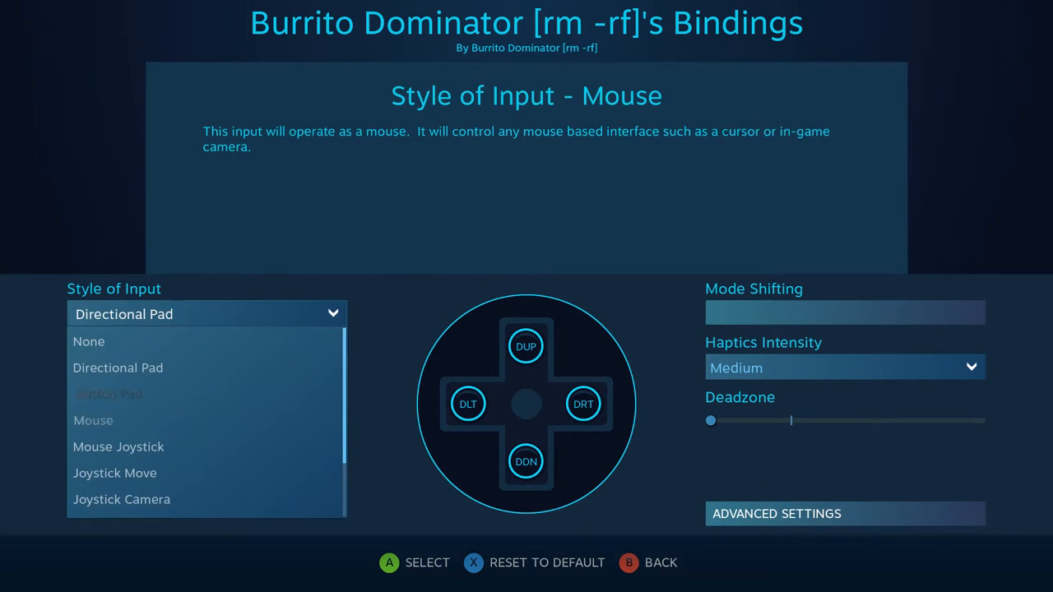
# Dismiss the Style of Input list and back out to the Skullgirls overlay menu.
pyautogui.click(115, 473)
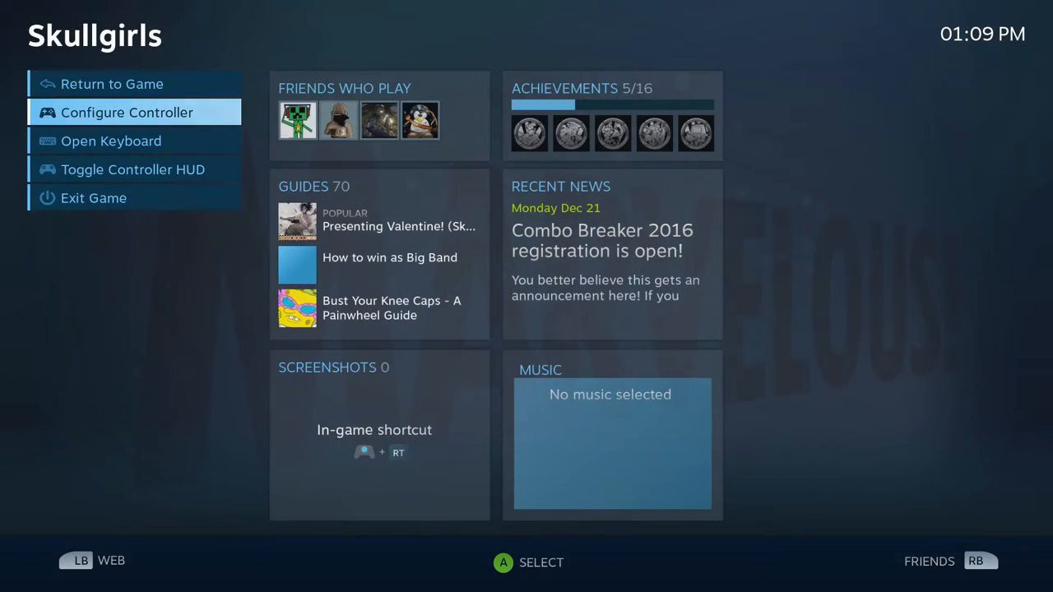
# Return to Skullgirls, get past the title screen, and exit to the desktop.
pyautogui.click(112, 84)
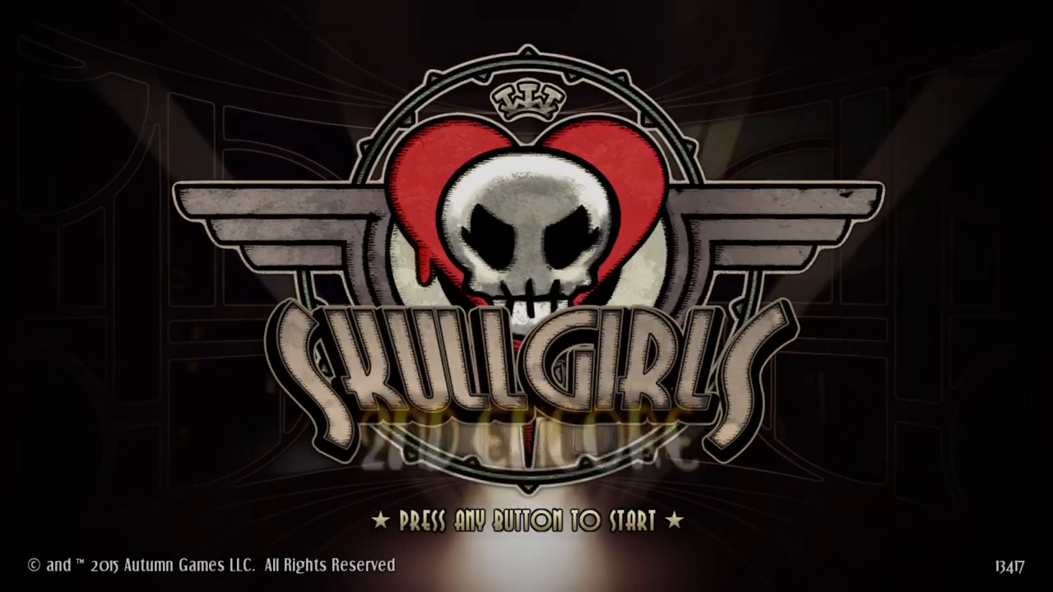
pyautogui.press('enter')
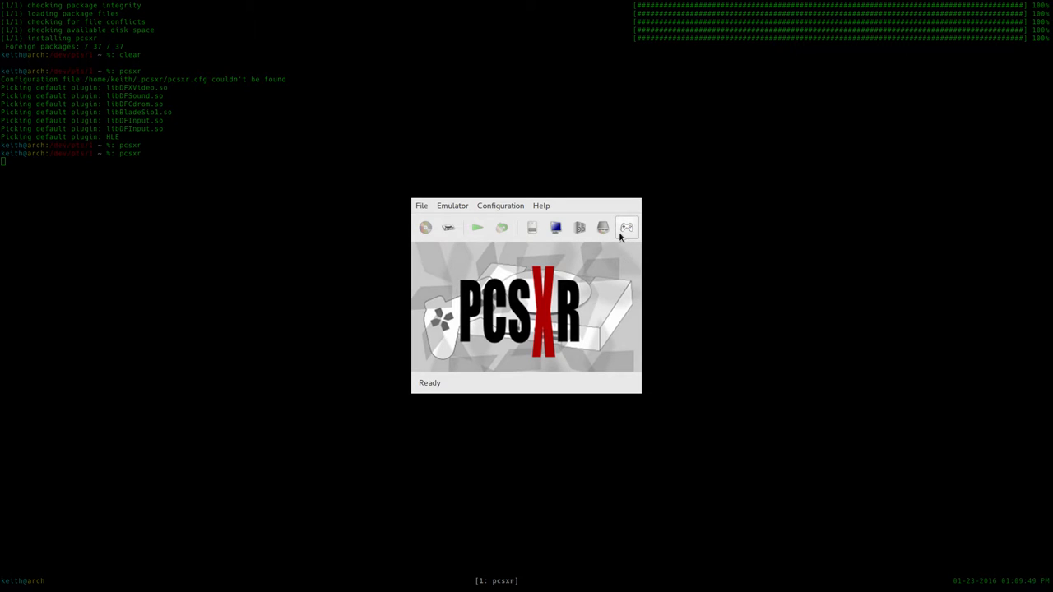
# Open and maximize PCSX-R's controller settings, showing Mad Catz Xbox 360 Controller for Controller 1.
pyautogui.click(627, 228)
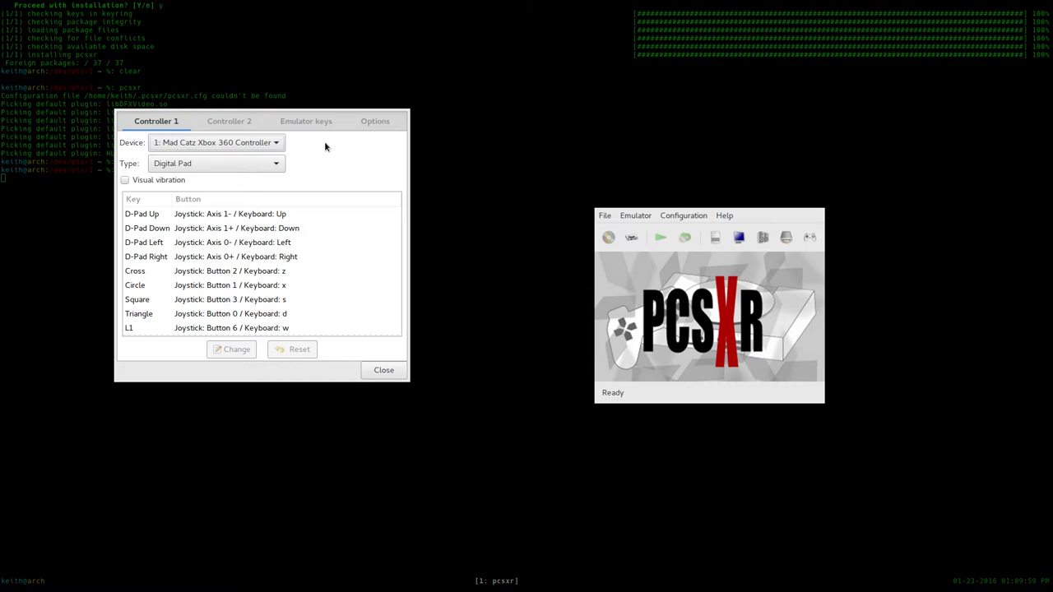
pyautogui.click(214, 143)
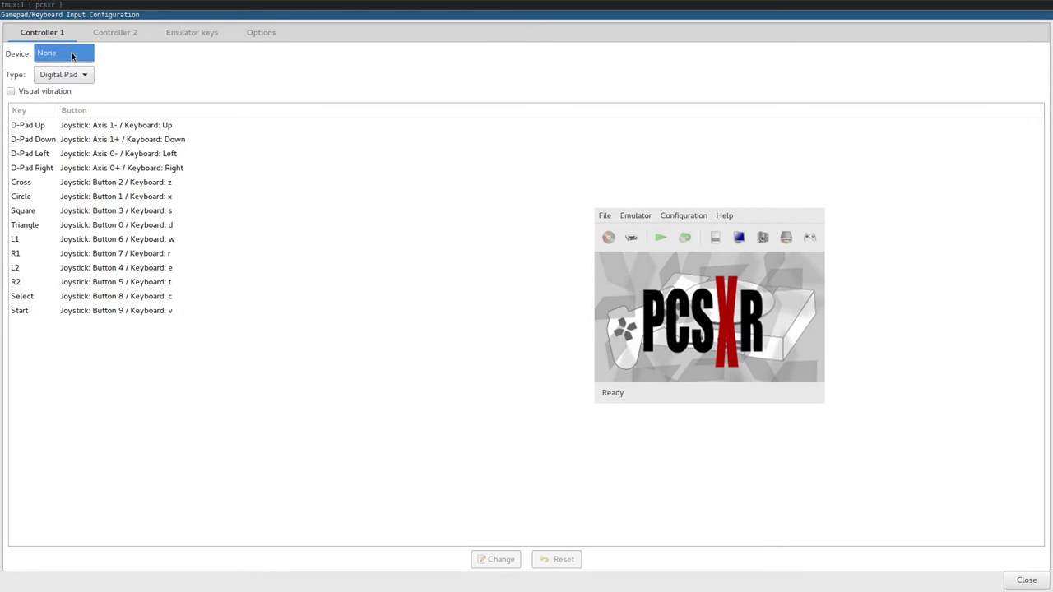
pyautogui.moveTo(164, 75)
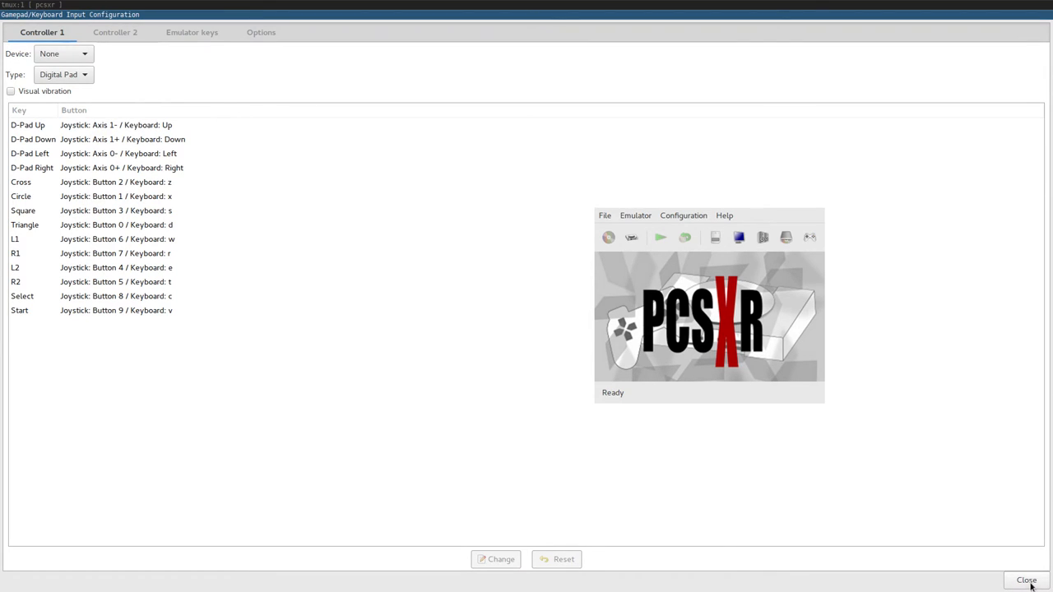
pyautogui.click(1026, 580)
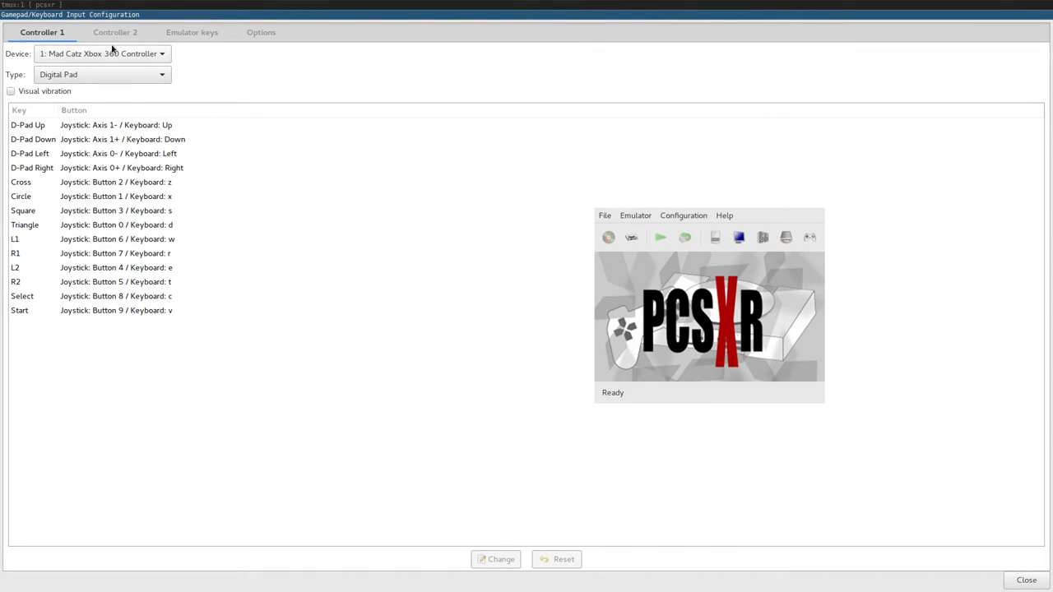
pyautogui.moveTo(94, 51)
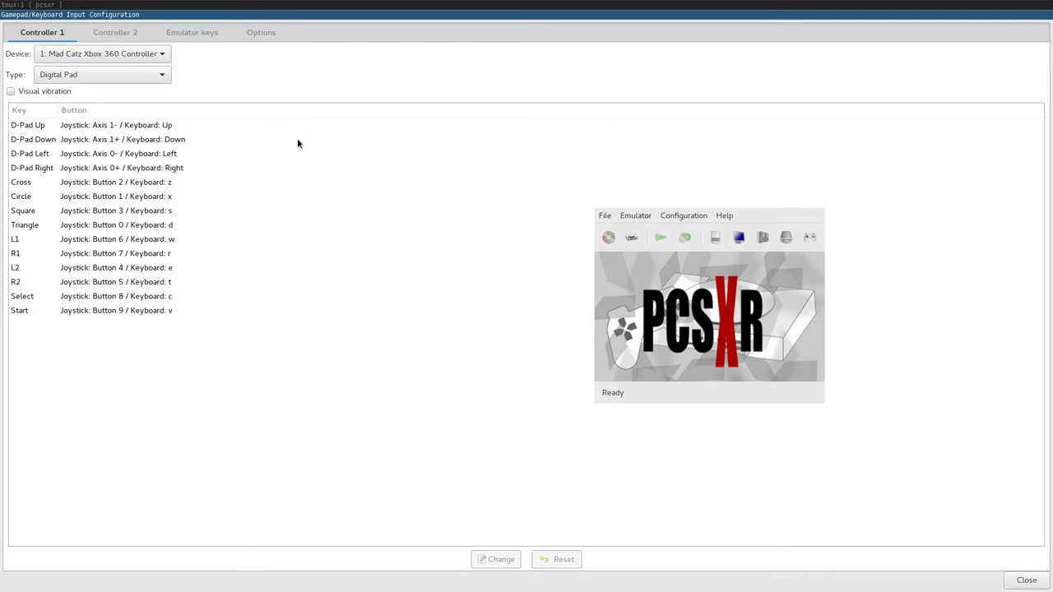
pyautogui.moveTo(551, 264)
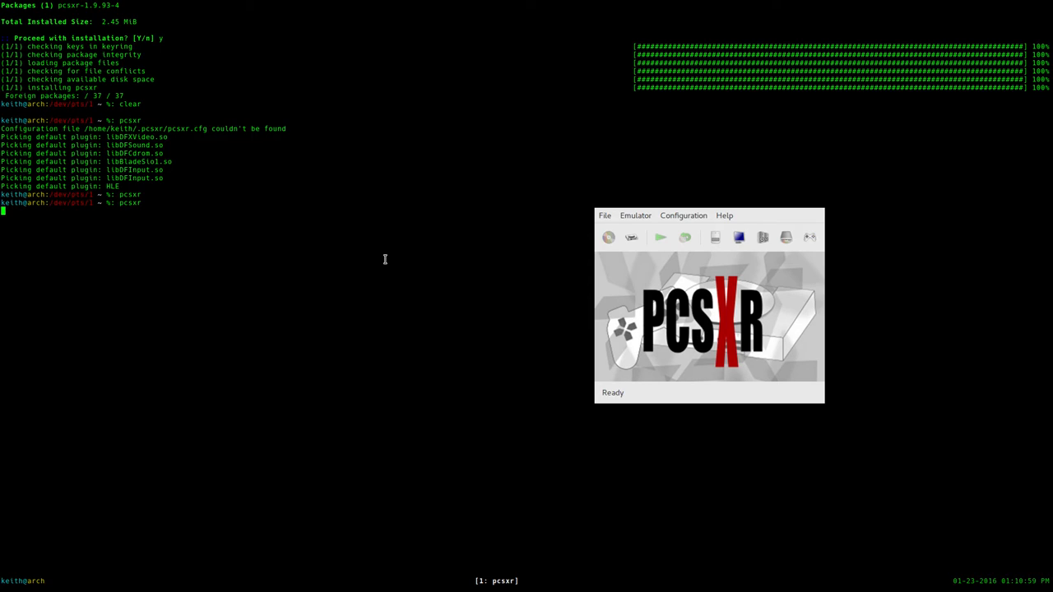
pyautogui.moveTo(513, 248)
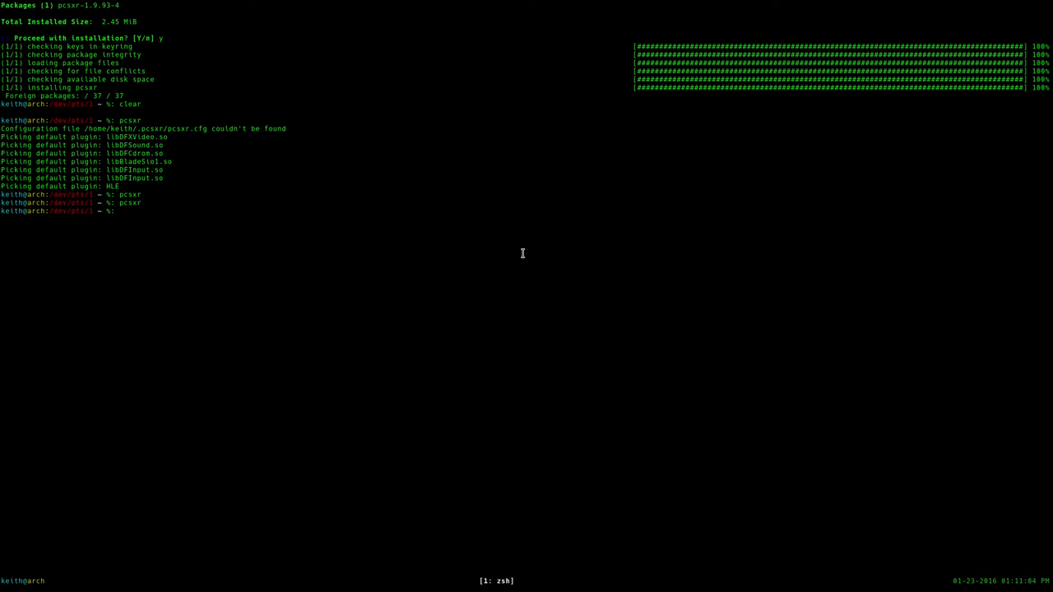
# Run 'udevadm trigger' in Terminal to re-trigger udev device events.
pyautogui.write('udevadm trigger')
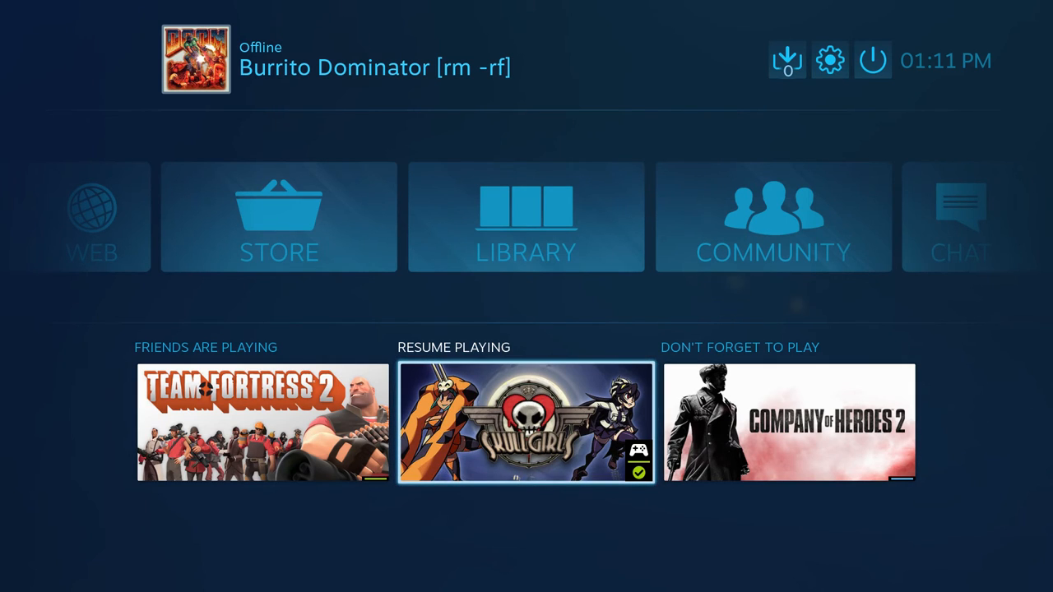
# Find Lethal League in the Steam library and launch it to its title screen.
pyautogui.click(526, 217)
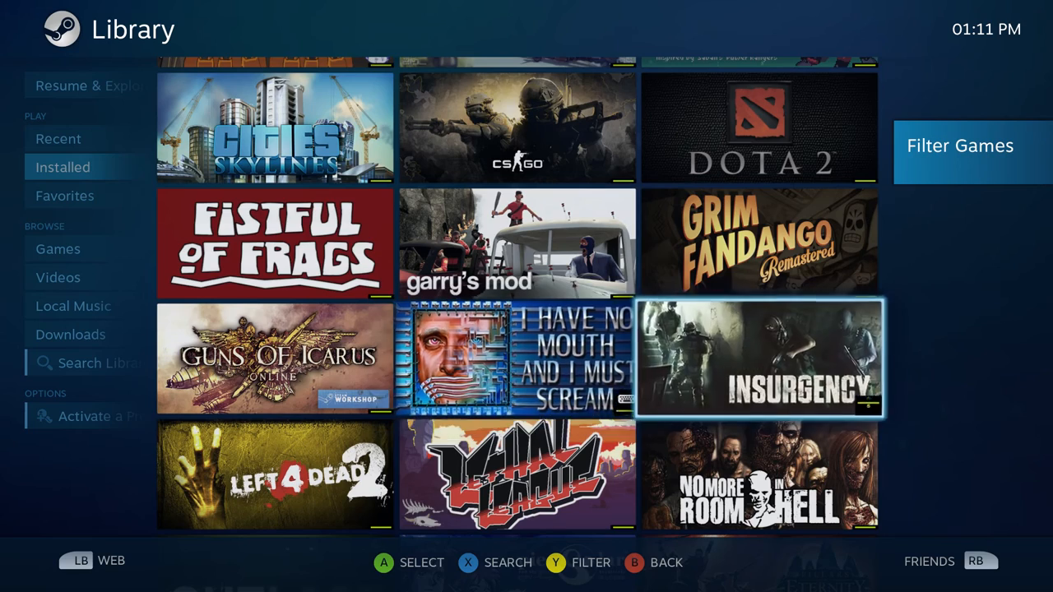
pyautogui.scroll(-3)
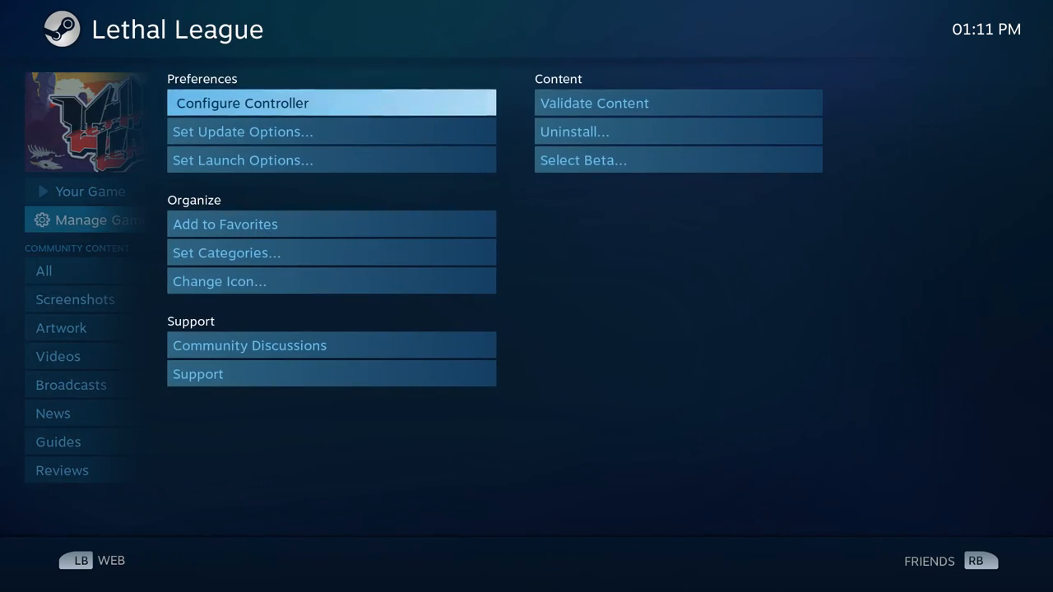
pyautogui.click(88, 191)
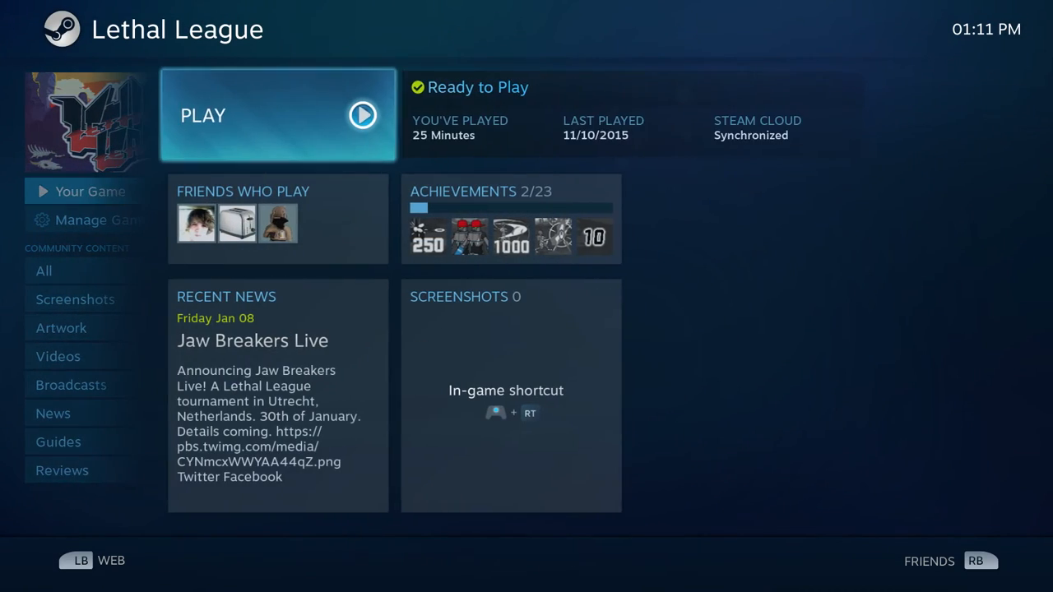
pyautogui.click(277, 115)
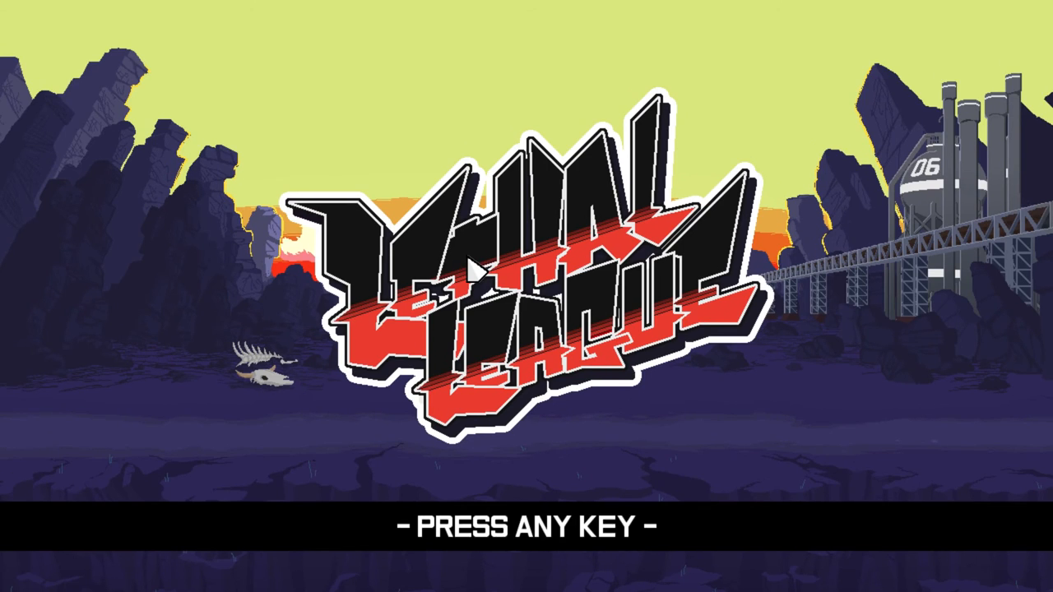